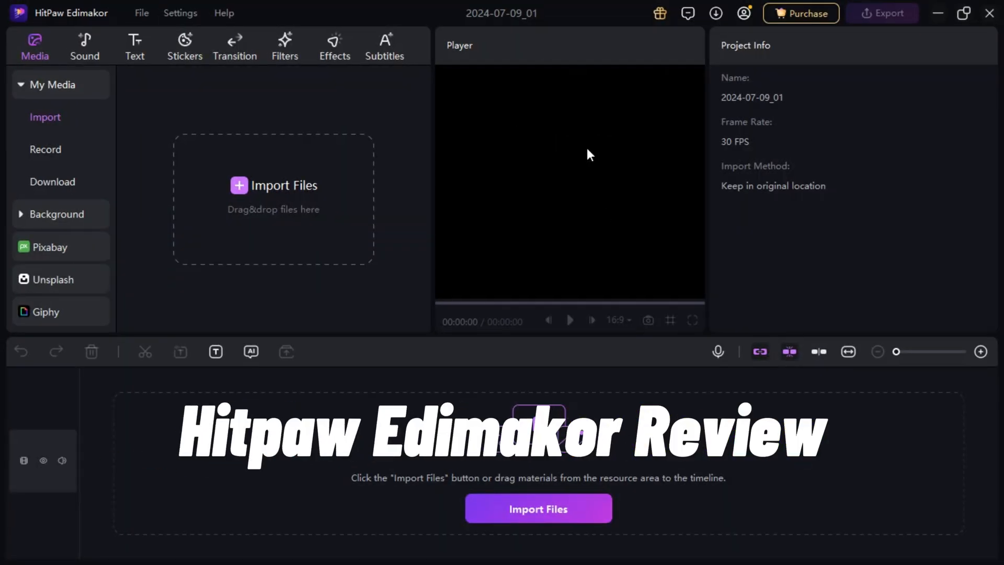
mouse_move(286, 352)
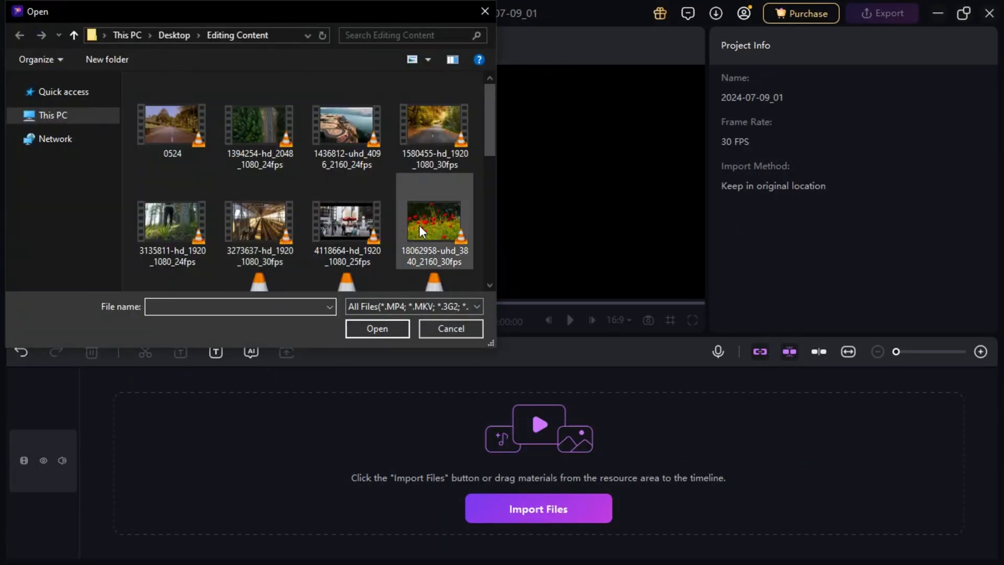
Import the poppy-field clip, place it on the timeline, and check its applied effects
left_click(377, 328)
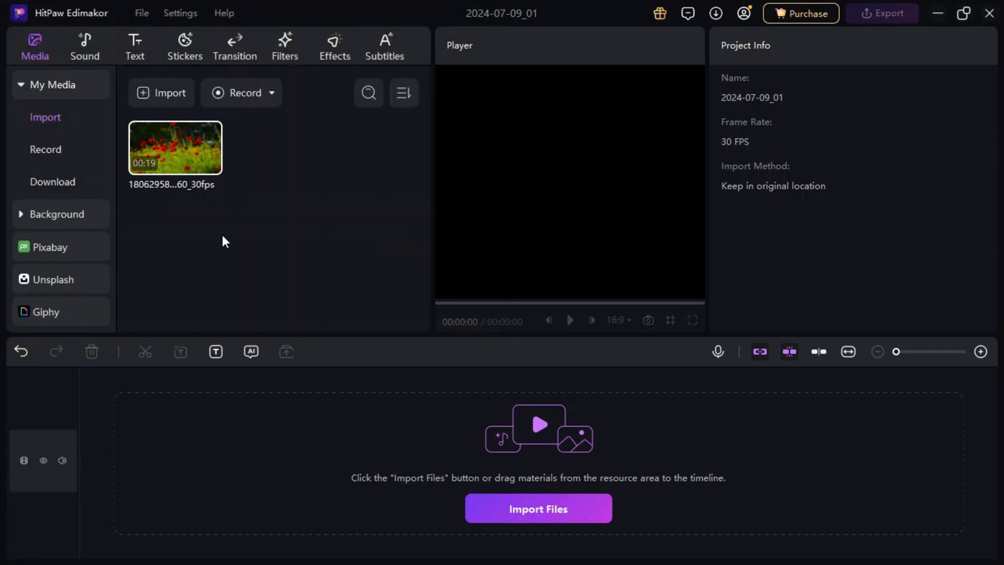
left_click_drag(174, 148, 352, 470)
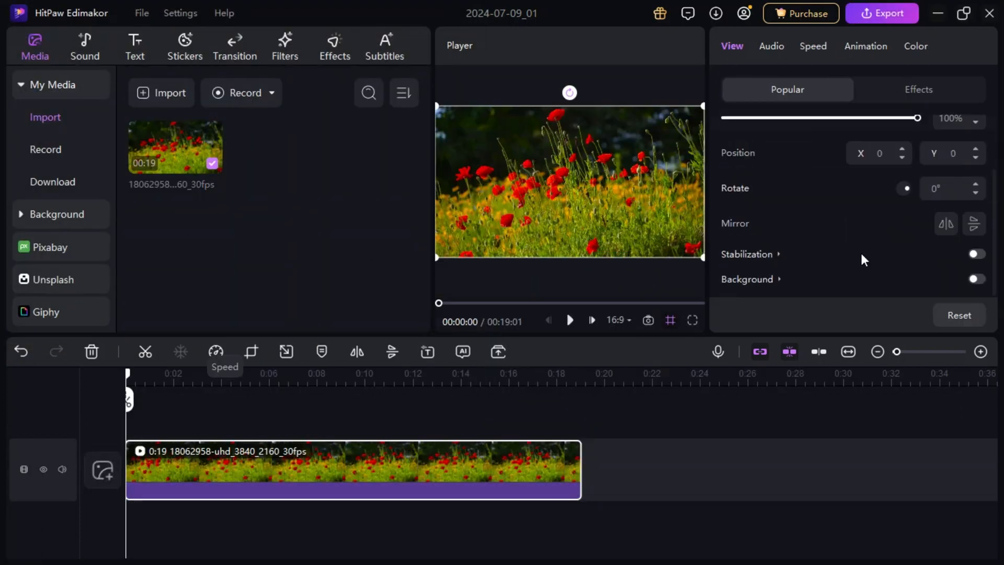
left_click(918, 89)
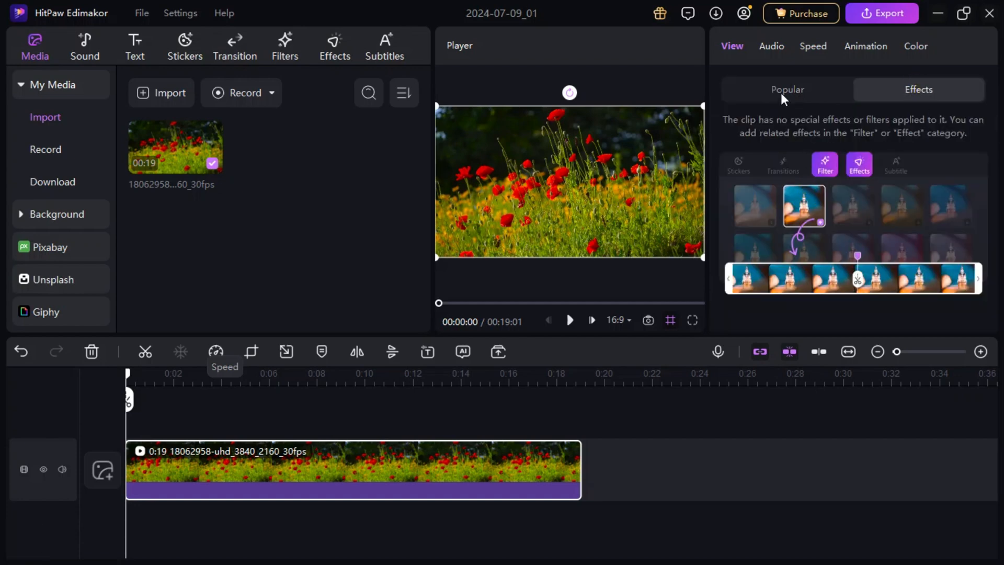
Review the clip's uniform speed options and split the clip into four parts
left_click(813, 46)
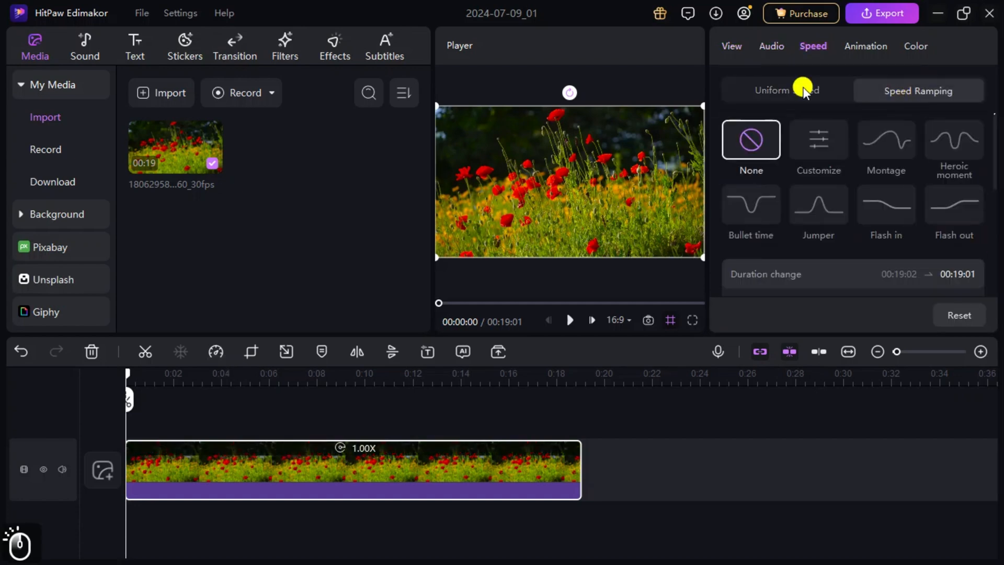
left_click(916, 46)
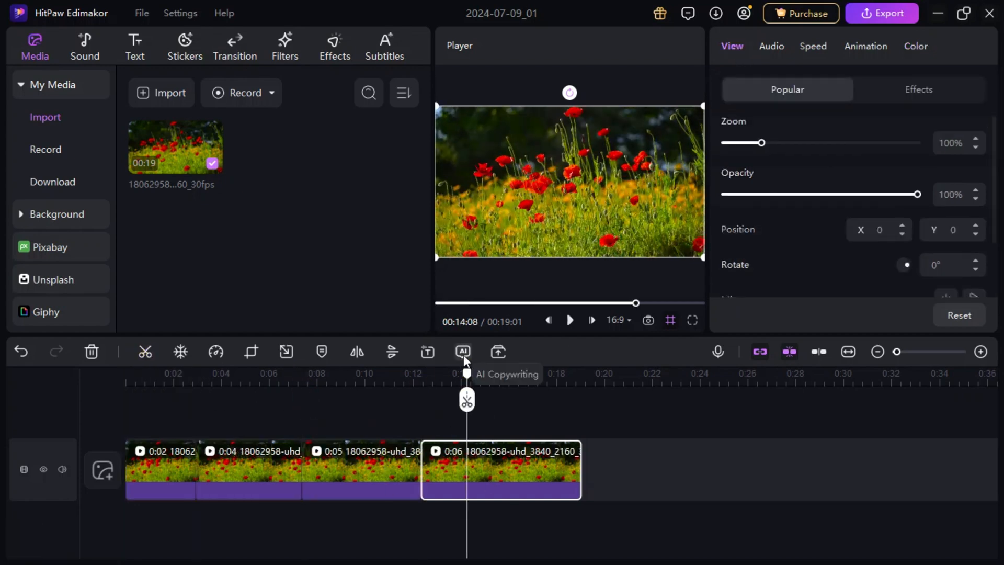
left_click(462, 352)
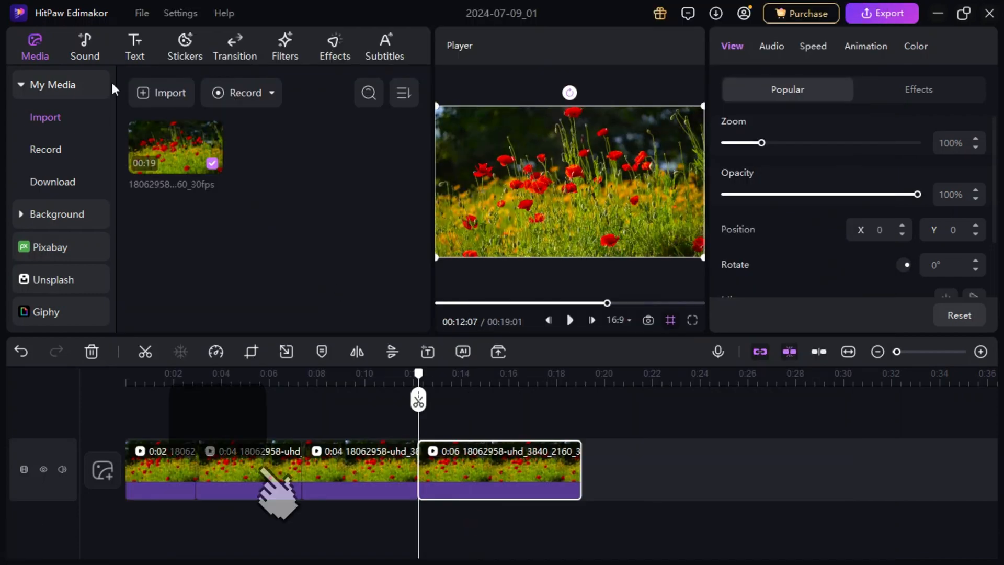
left_click(135, 46)
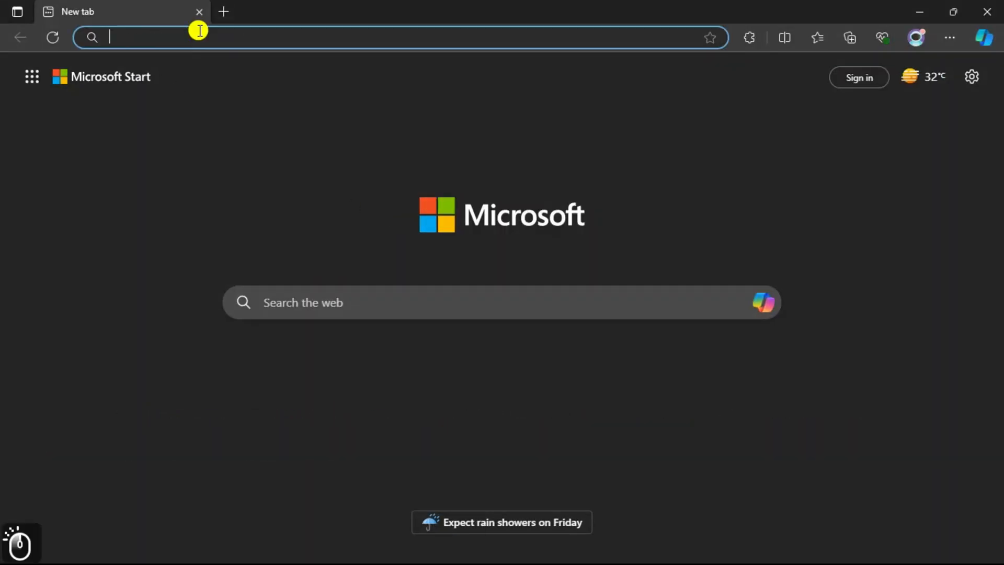
type("https://hitpaw.pxf.io/vN7XL3")
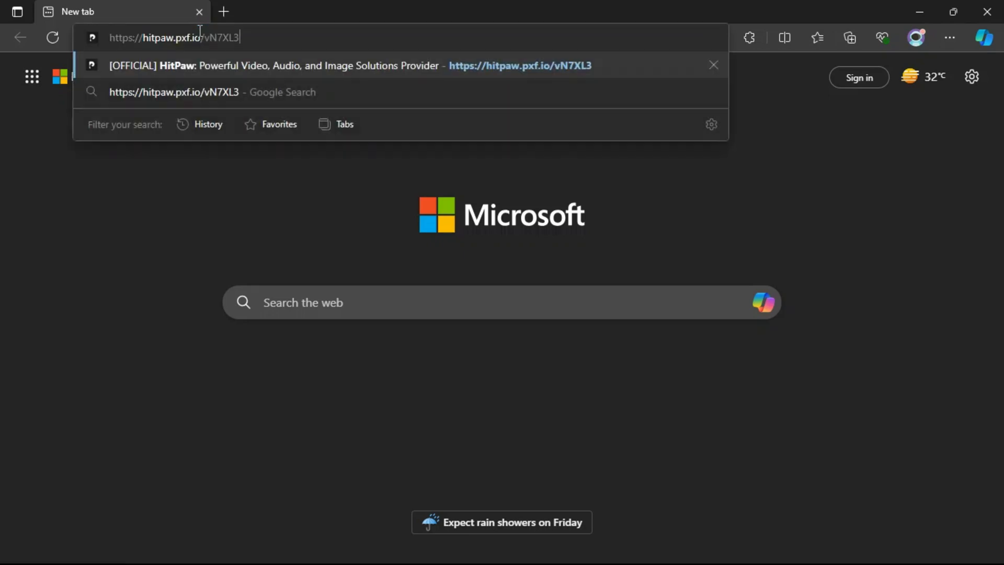
key("Enter")
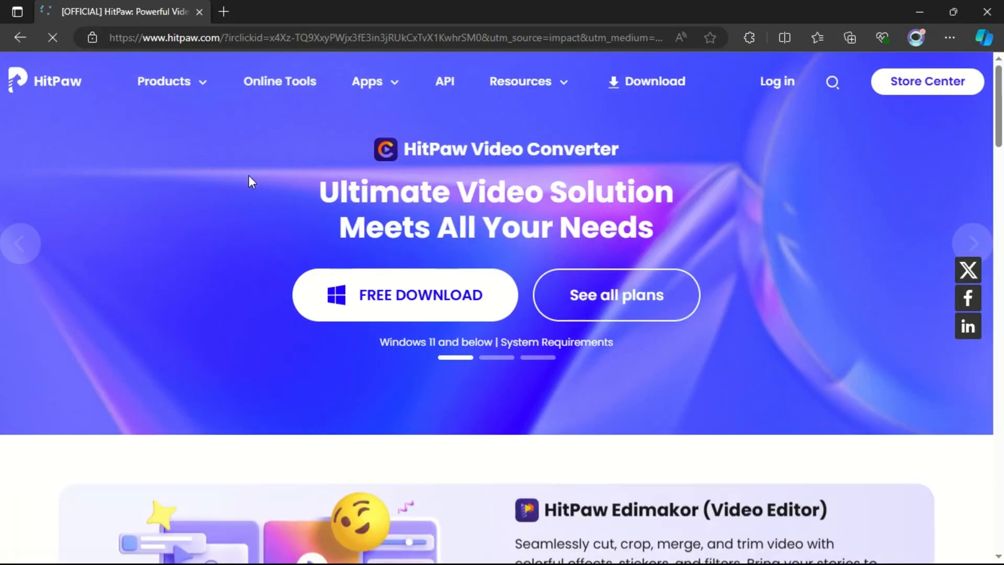
scroll("down", 3)
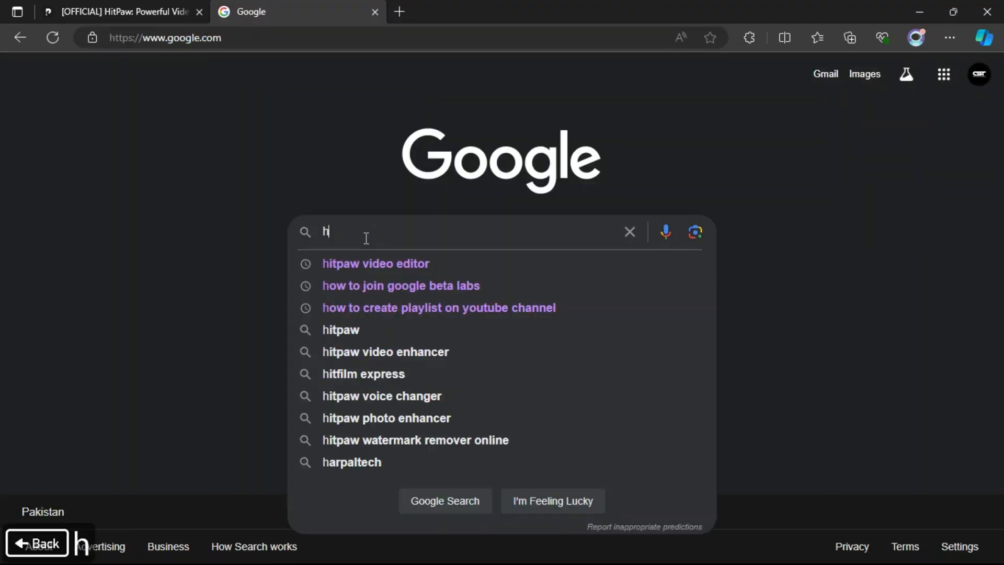
Search for the HitPaw video editor and download the free Edimakor Windows installer
left_click(375, 263)
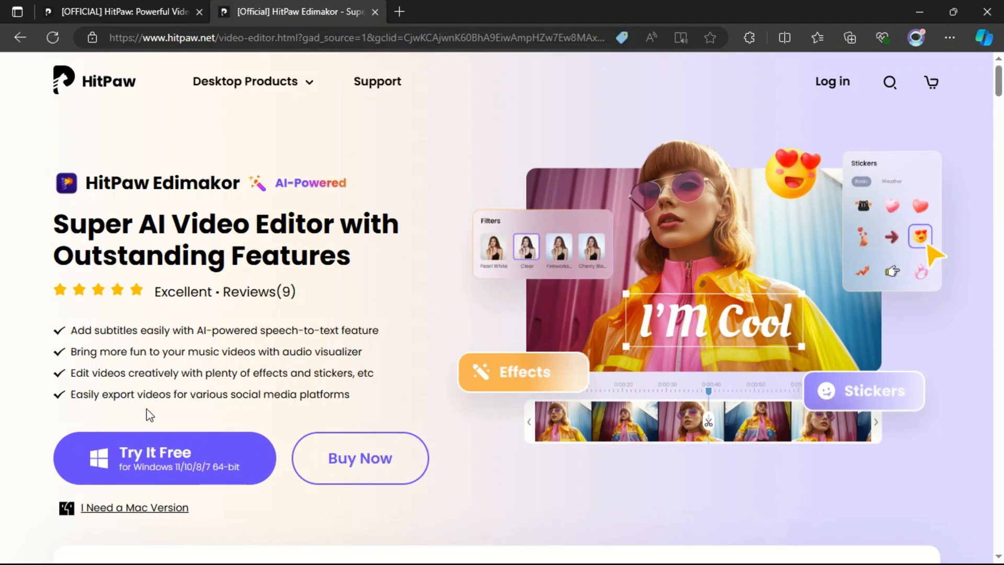
scroll("down", 3)
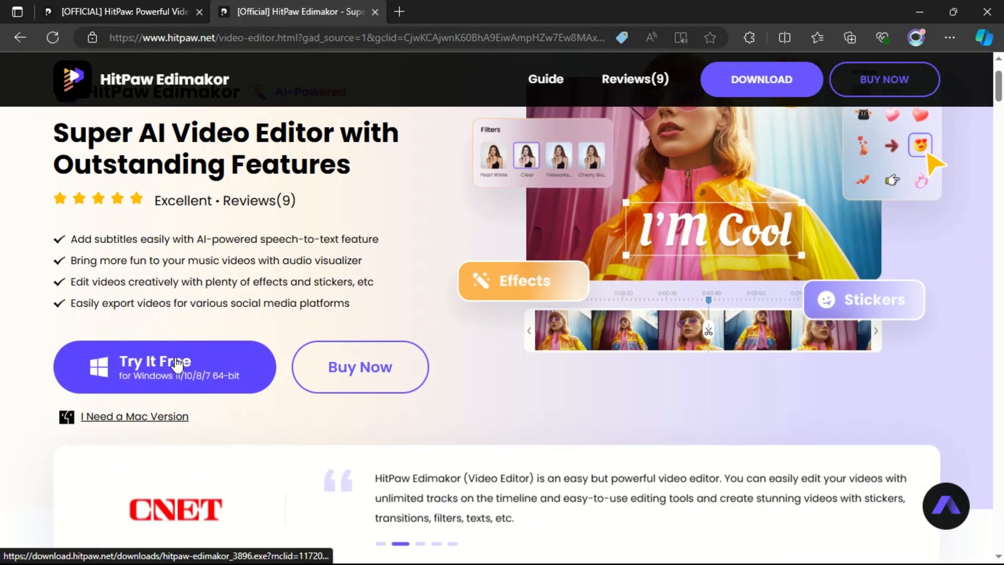
left_click(166, 366)
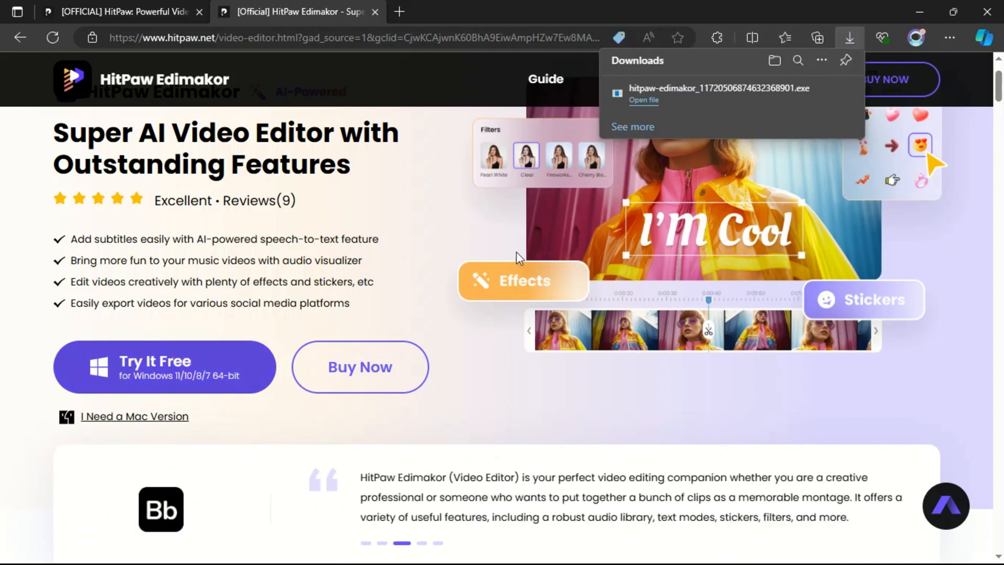
Run the Edimakor installer from the Hitpaw folder, reviewing install settings before installing
left_click(643, 100)
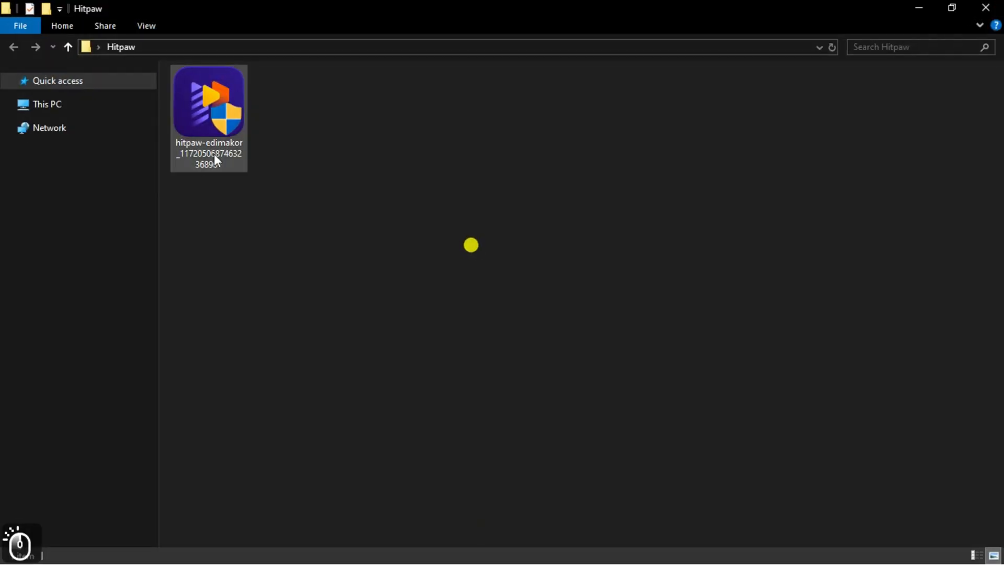
mouse_move(209, 161)
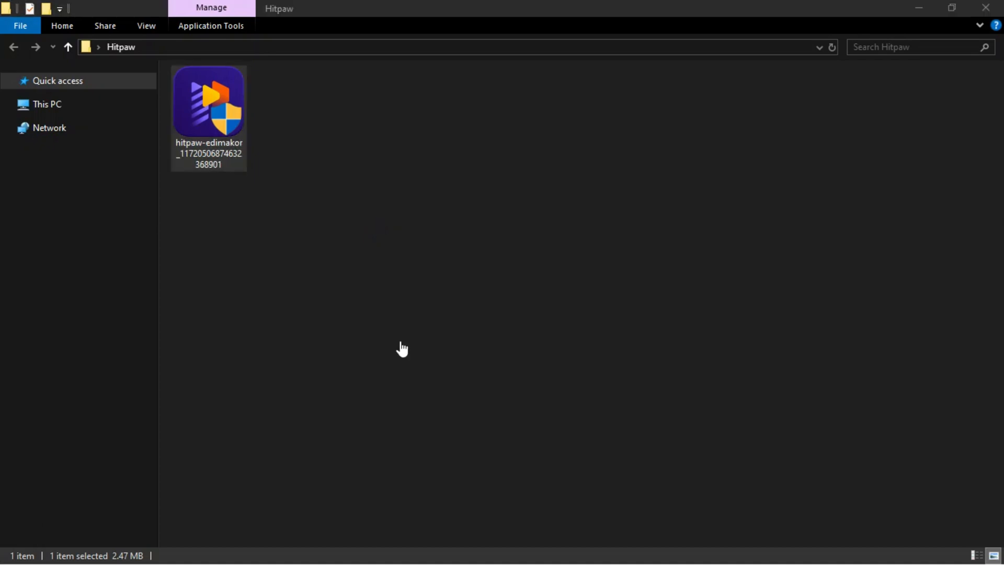
double_click(208, 102)
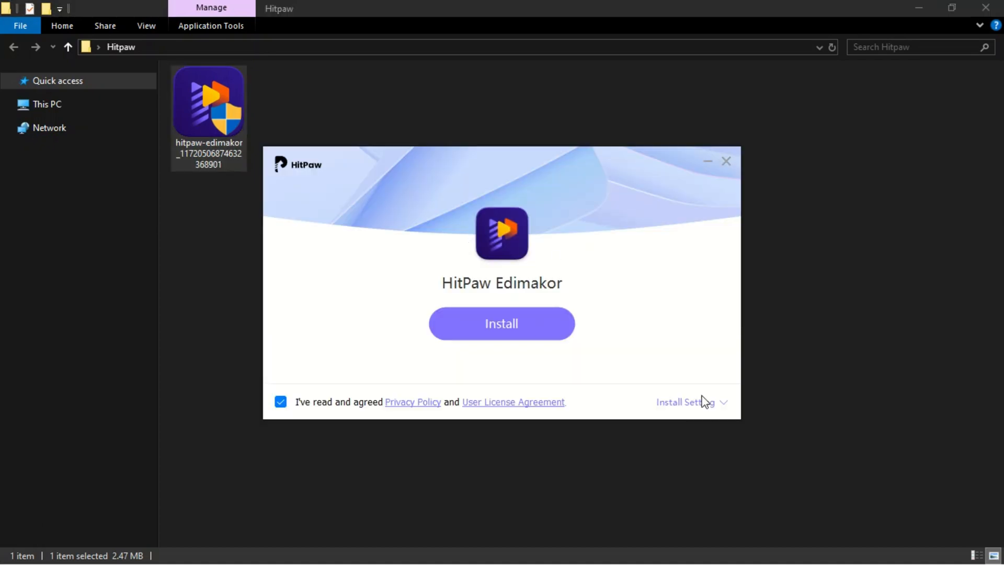
left_click(692, 402)
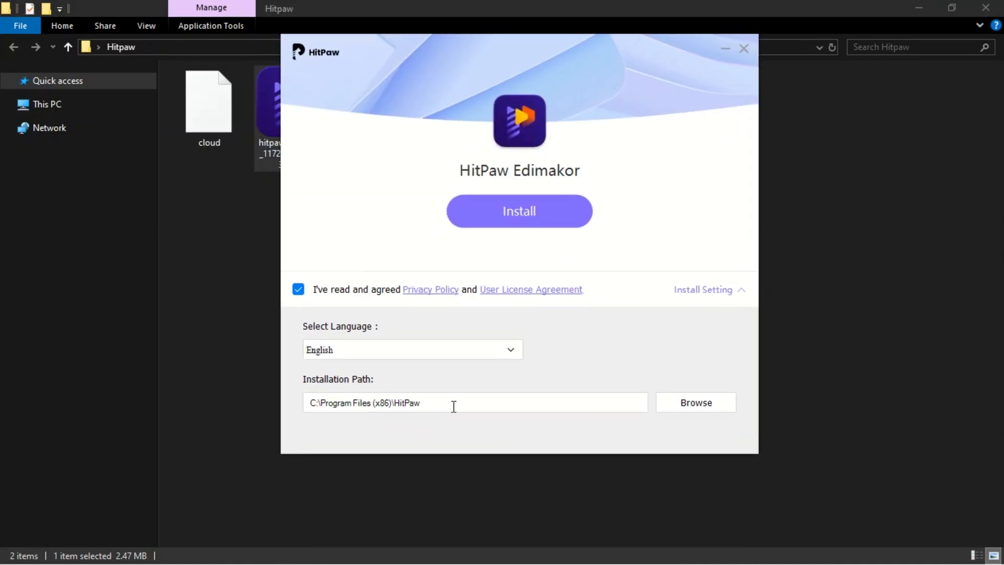
left_click(520, 211)
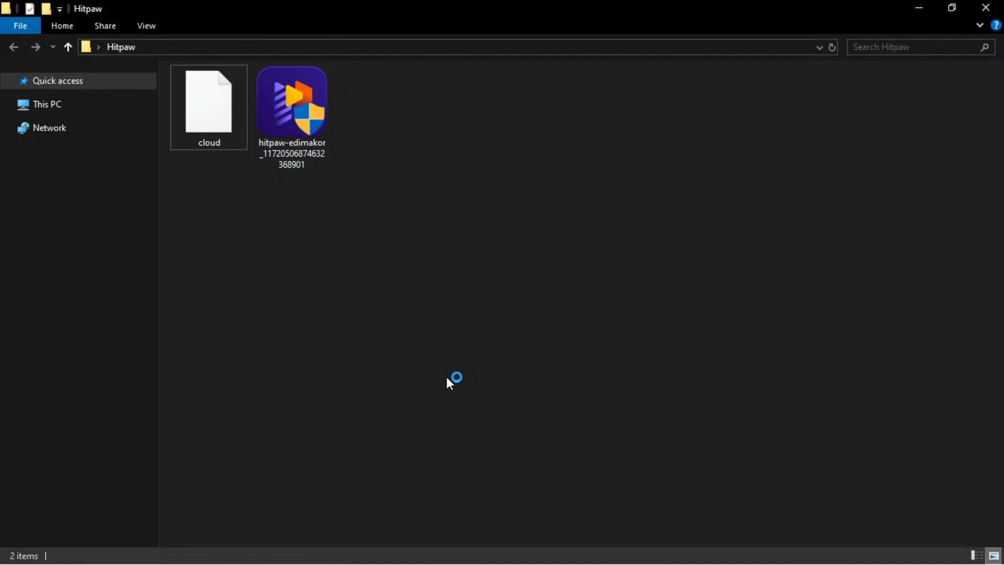
Launch Edimakor, browse the extra quick tools and Toolbox, then start project 2024-07-09_01
double_click(292, 102)
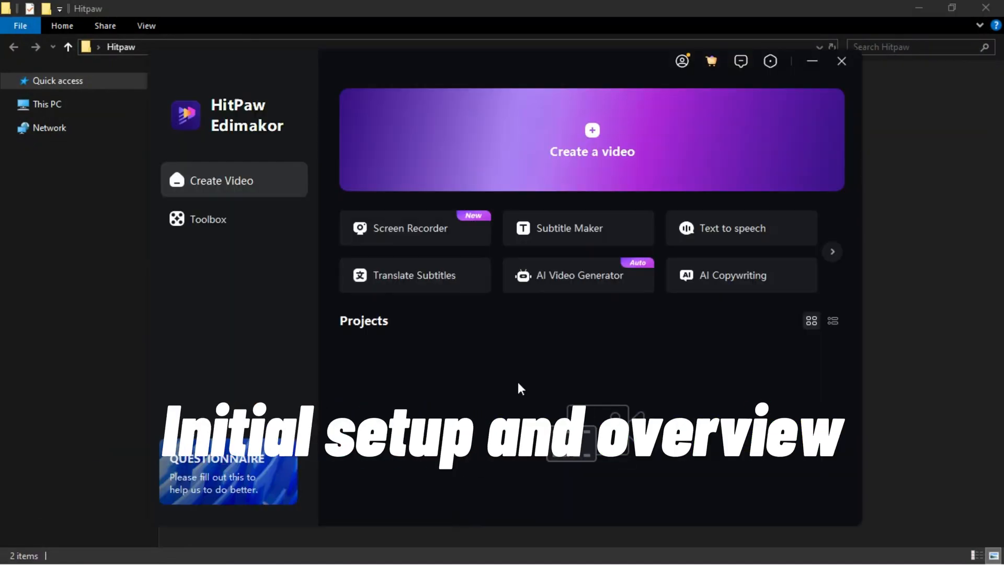
mouse_move(435, 322)
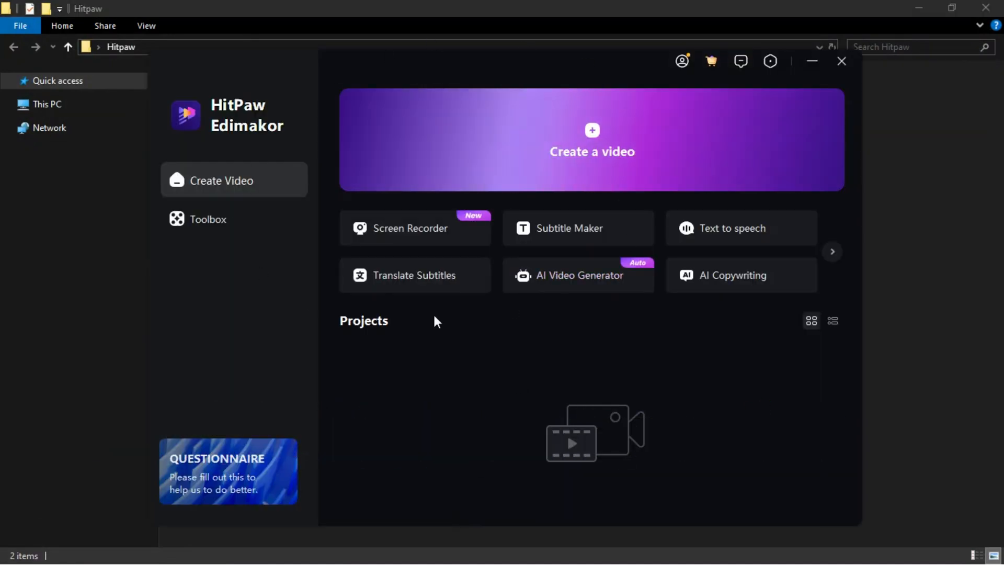
mouse_move(454, 255)
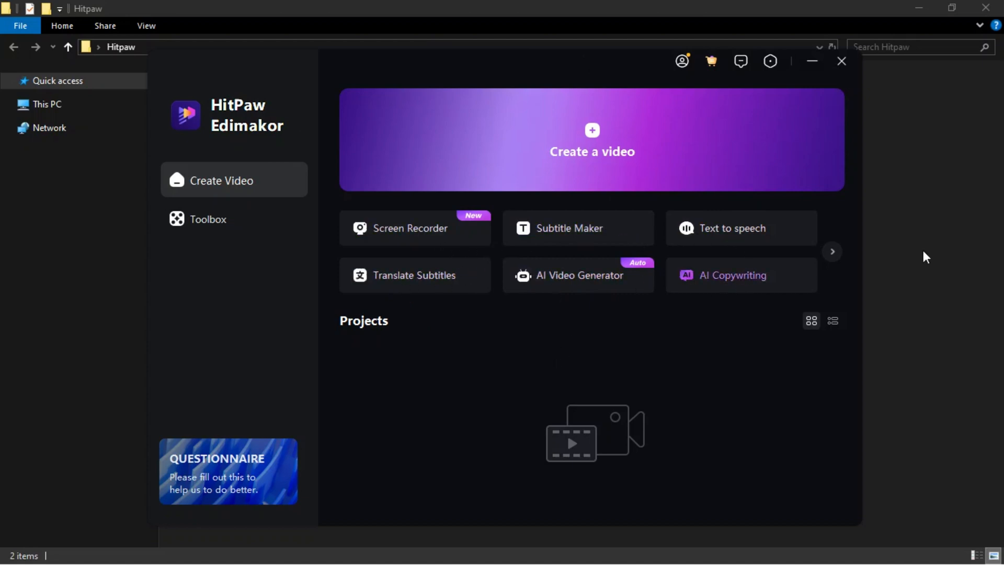
left_click(832, 251)
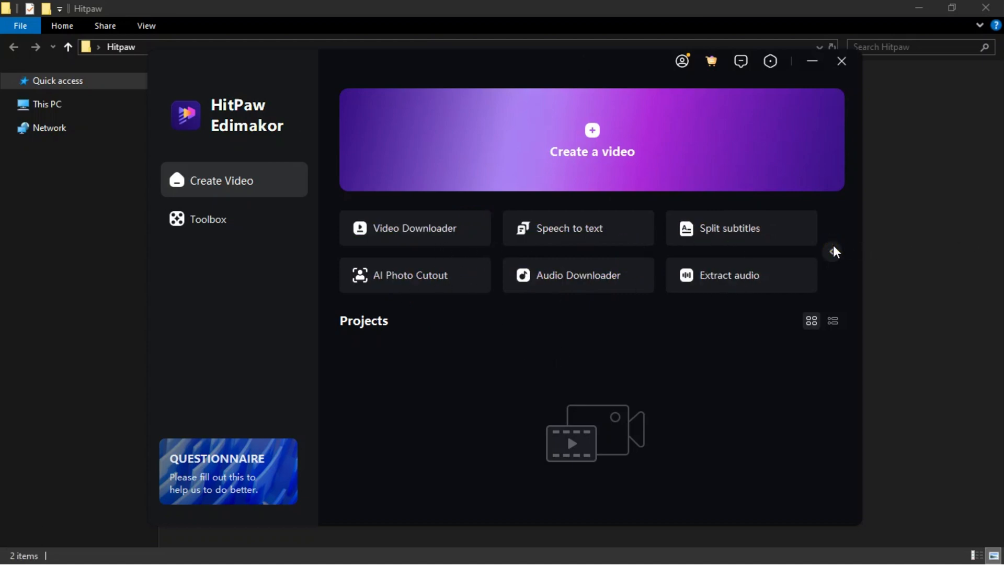
mouse_move(534, 350)
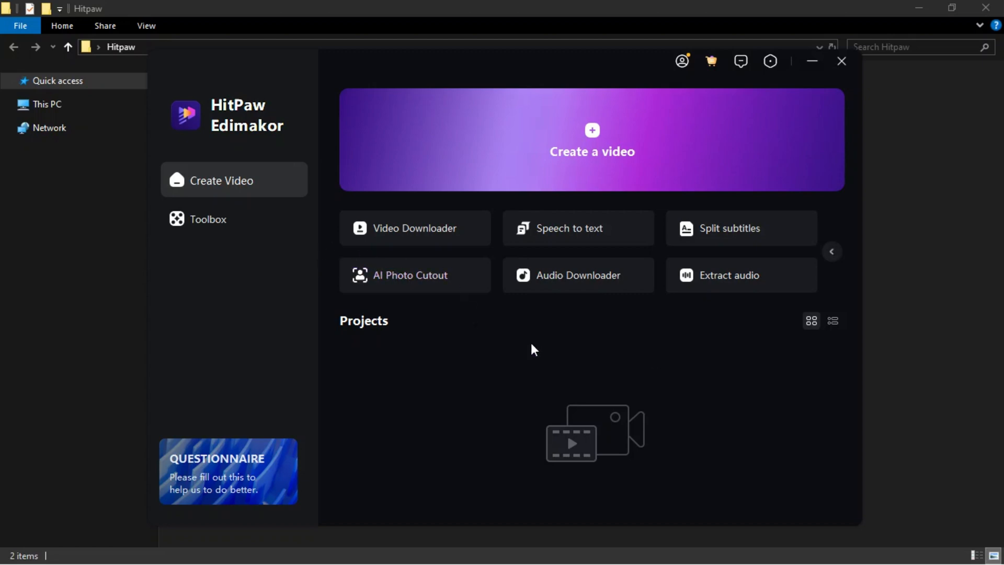
left_click(832, 251)
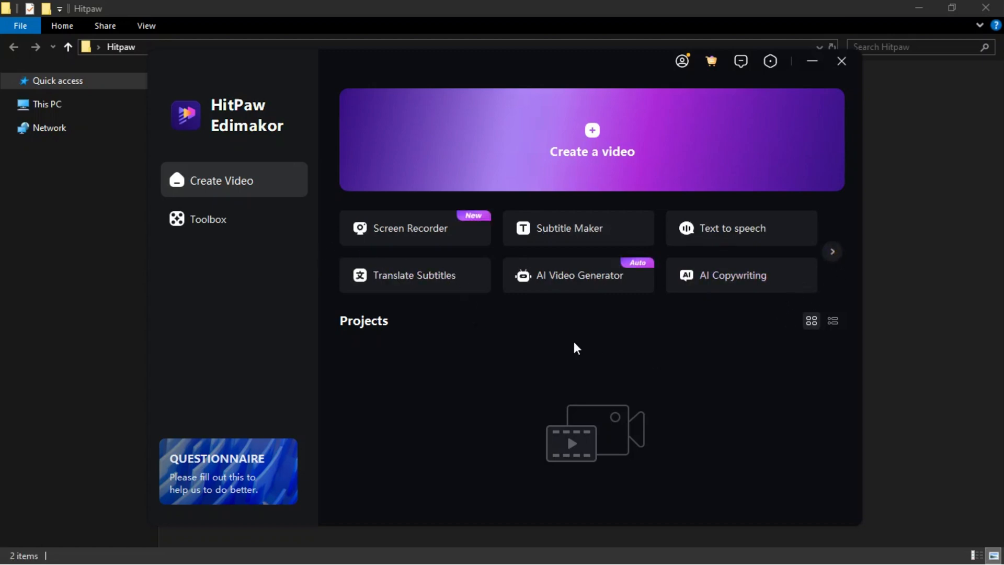
mouse_move(361, 358)
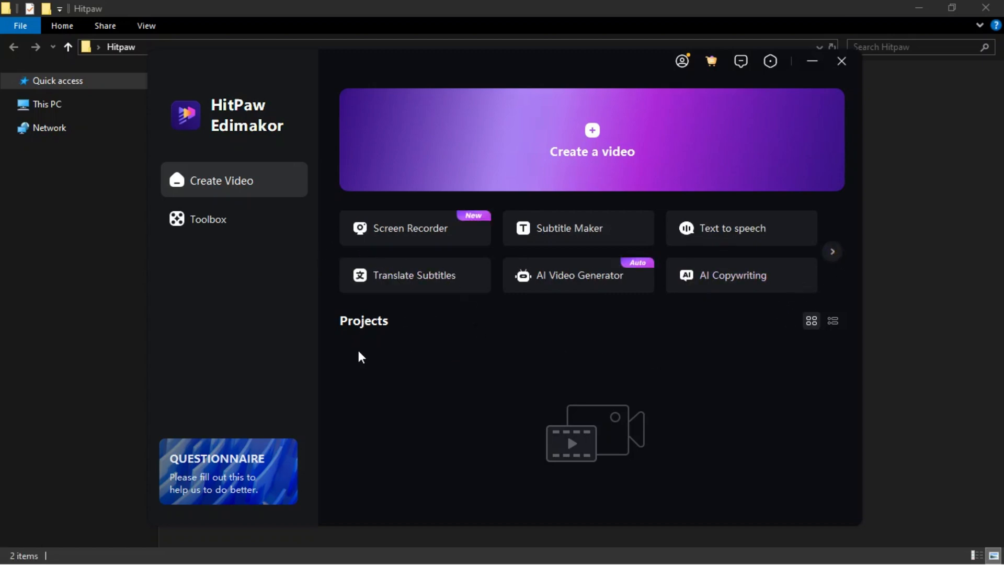
mouse_move(450, 405)
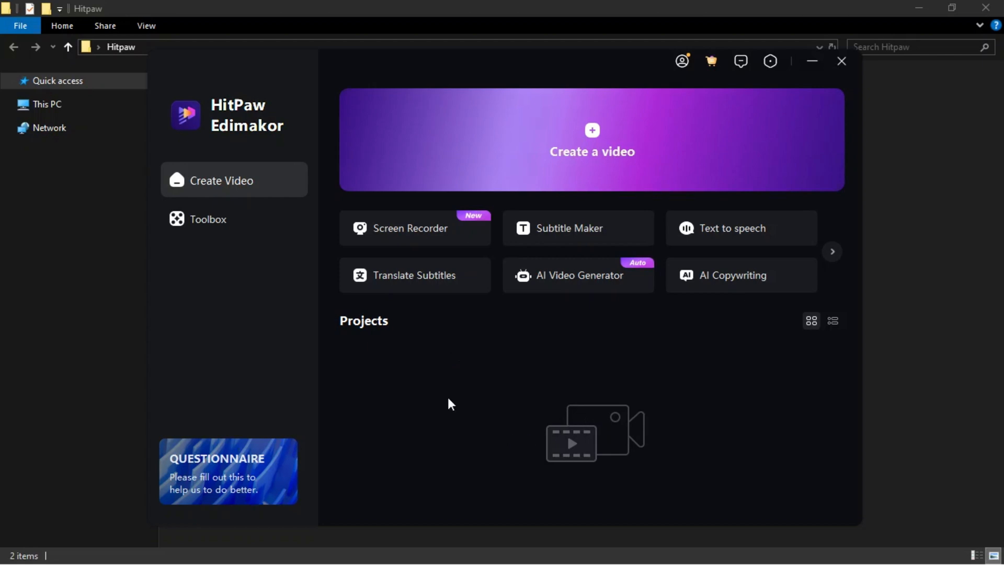
left_click(207, 219)
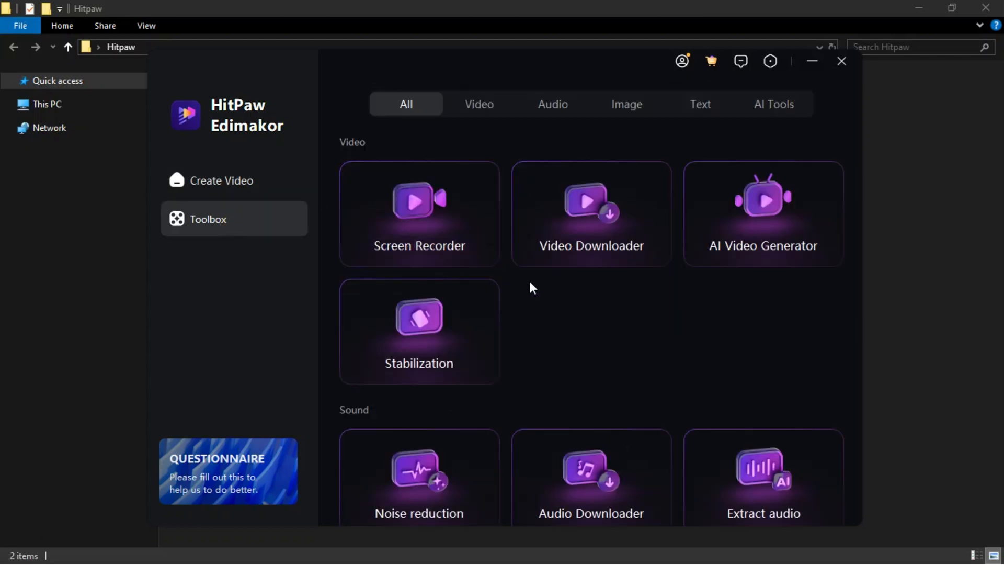
scroll("down", 3)
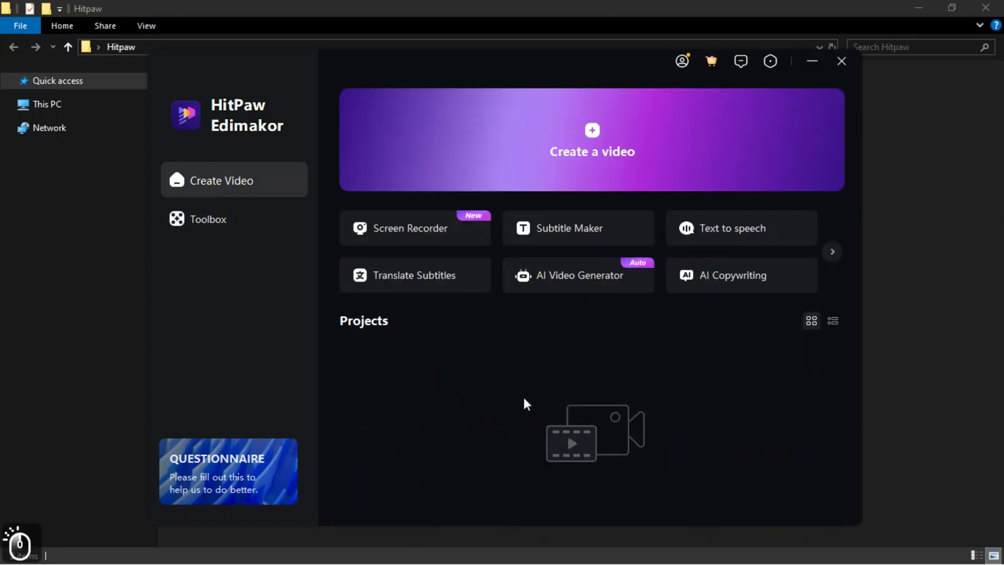
left_click(592, 147)
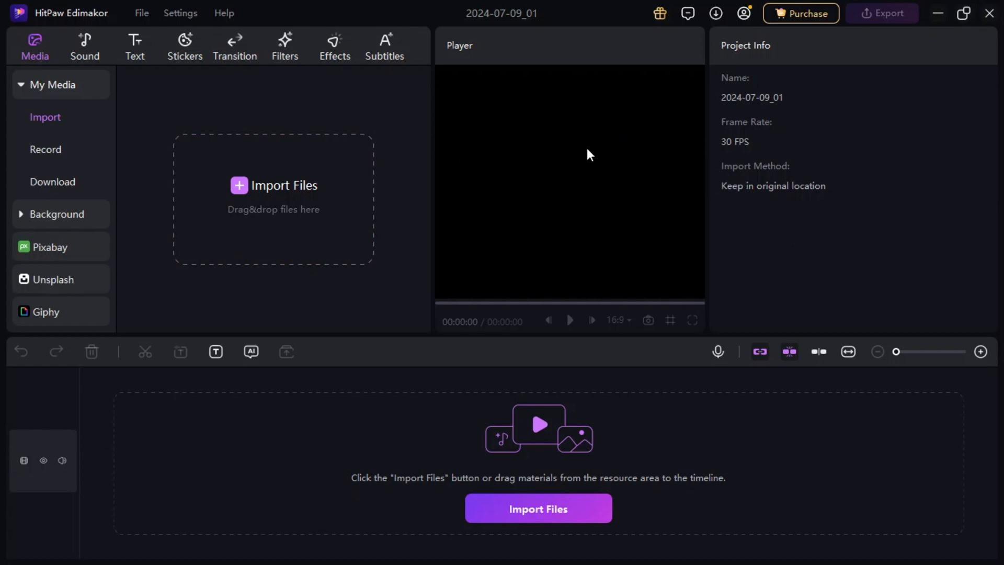
mouse_move(864, 190)
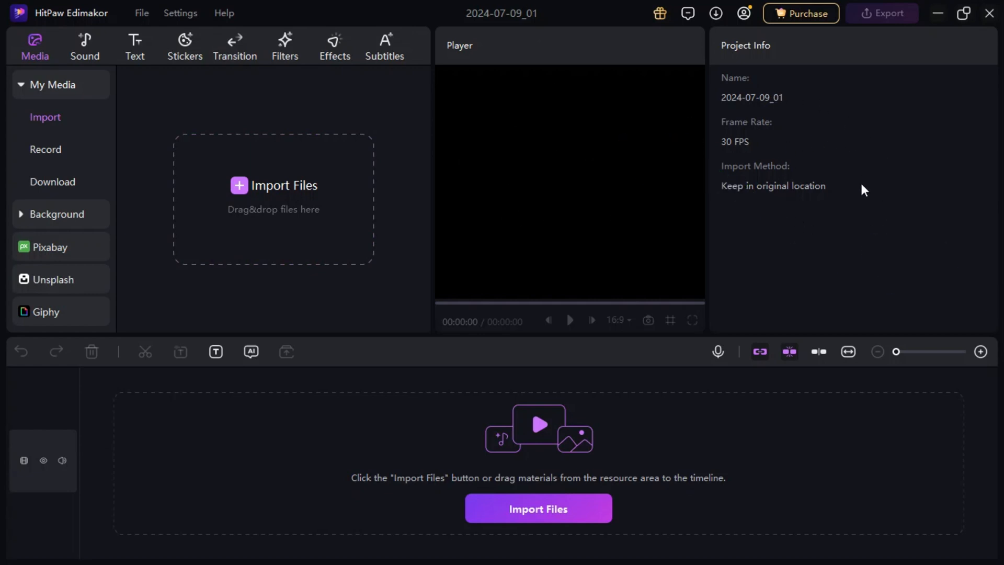
mouse_move(175, 467)
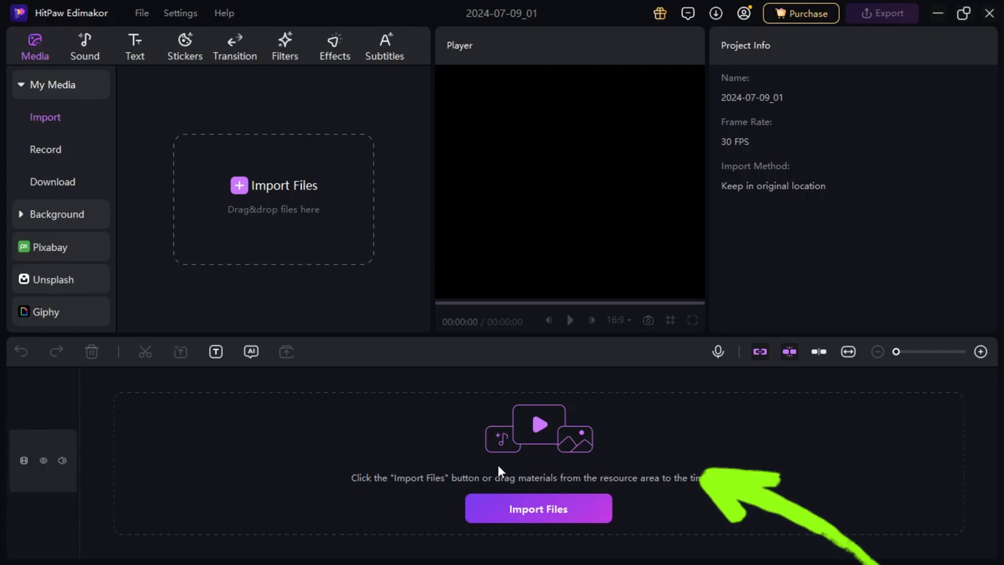
mouse_move(287, 352)
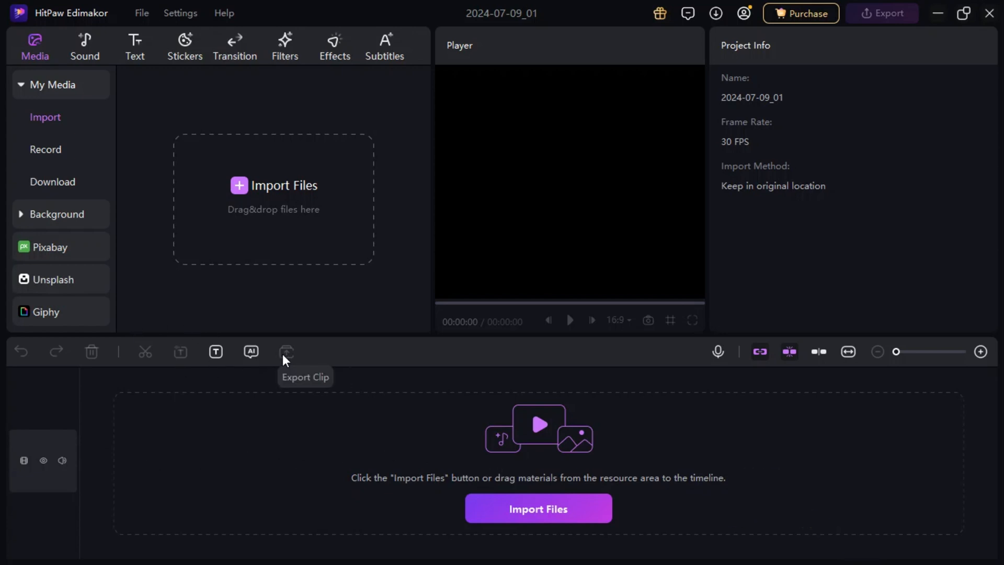
Import the 19-second poppy-field video into the project's media library
left_click(273, 186)
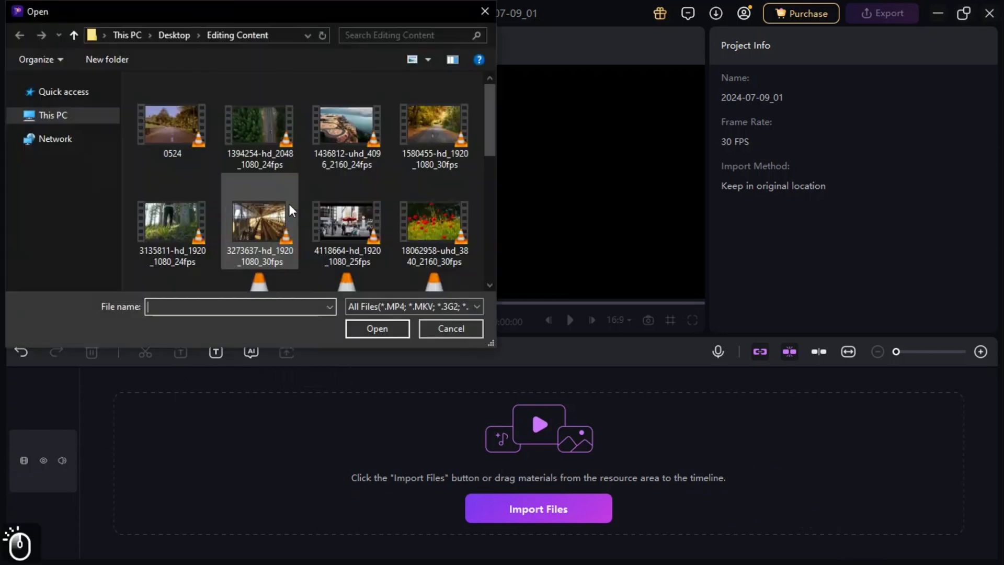
left_click(377, 328)
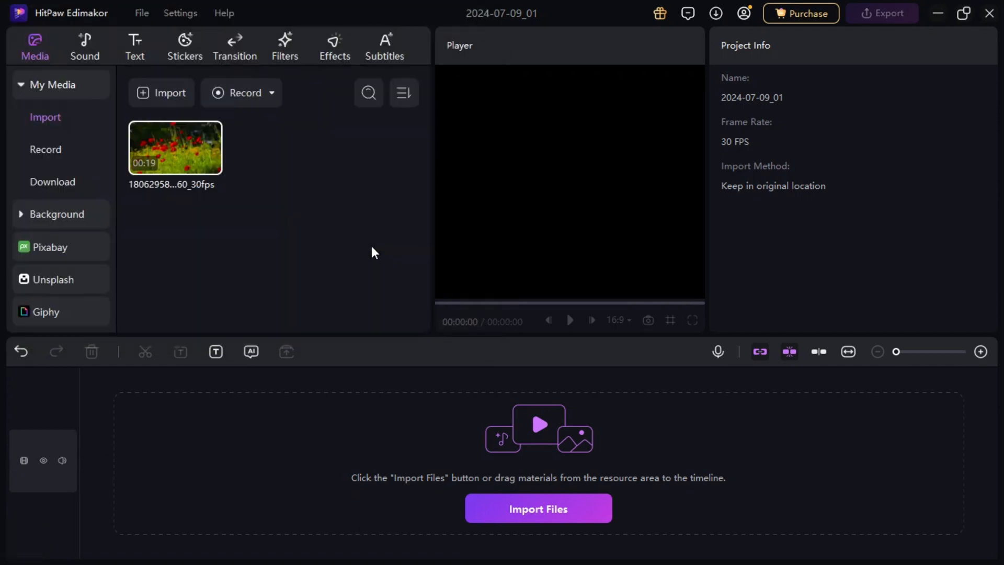
mouse_move(253, 103)
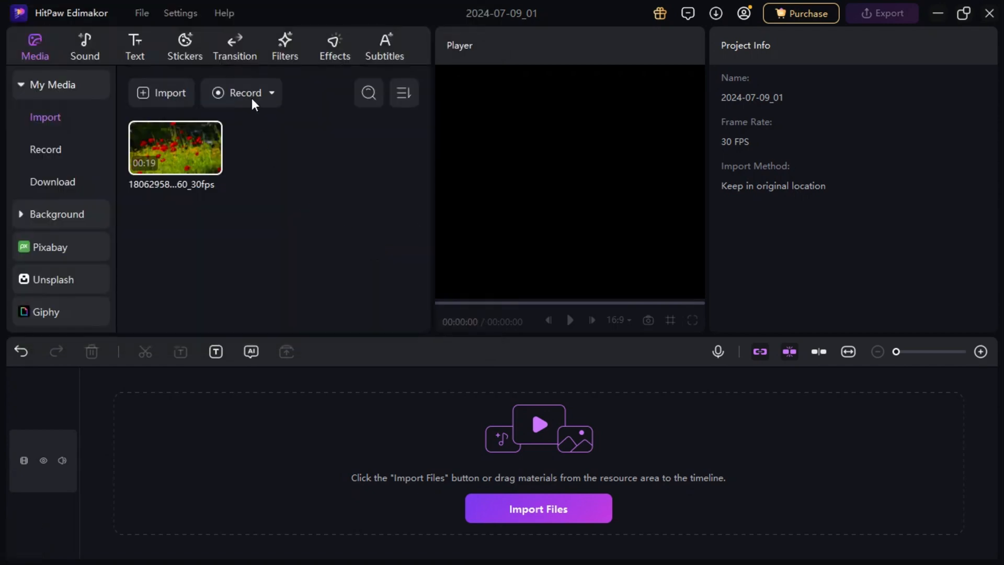
mouse_move(49, 221)
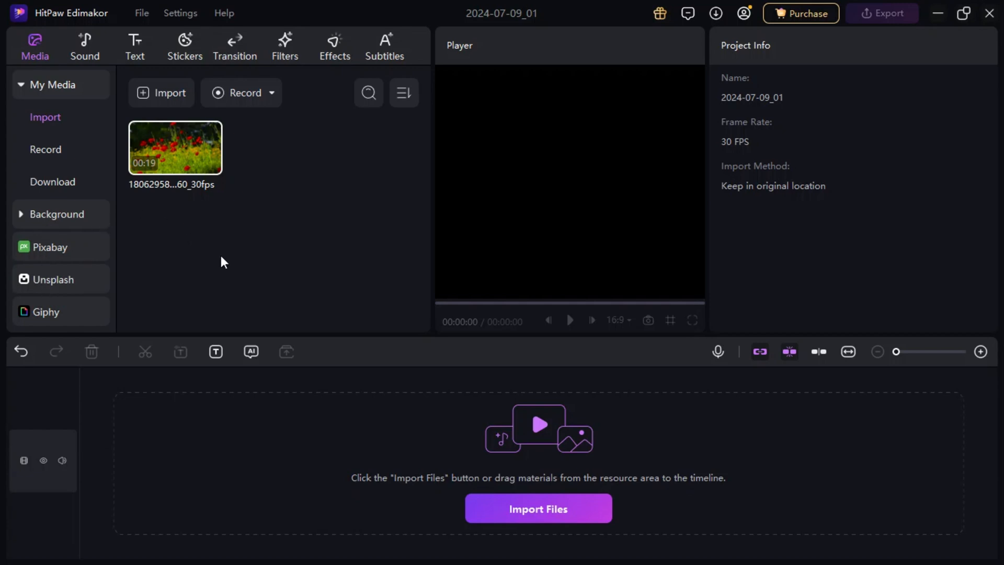
Put the poppy clip on the timeline and view its Effects, Audio, Speed and Animation tabs
left_click(207, 159)
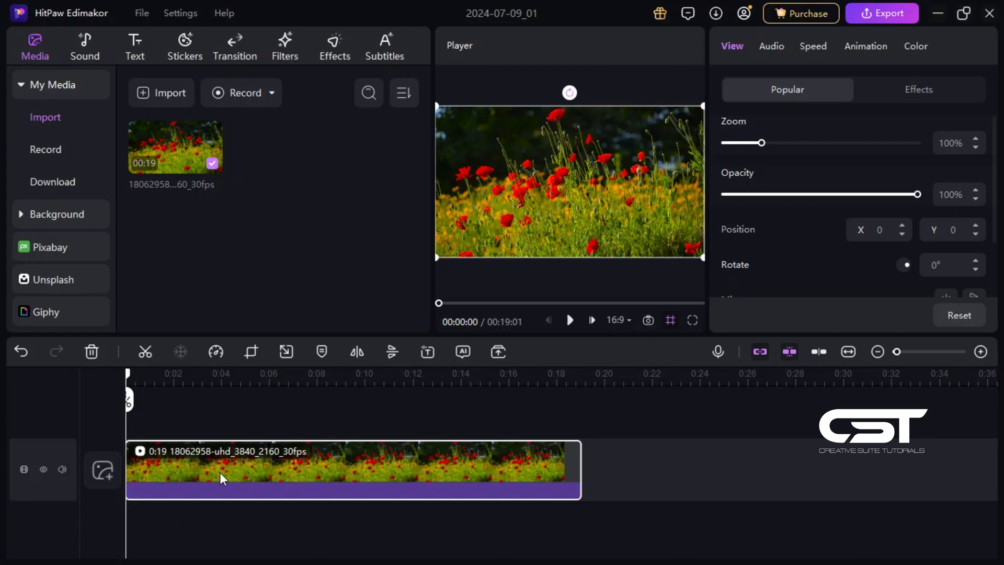
mouse_move(495, 359)
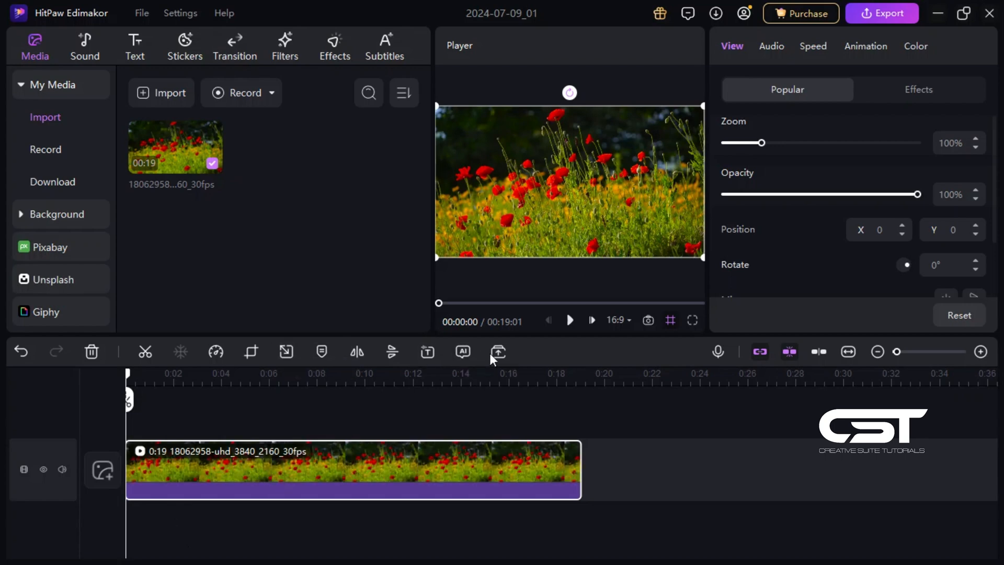
mouse_move(194, 364)
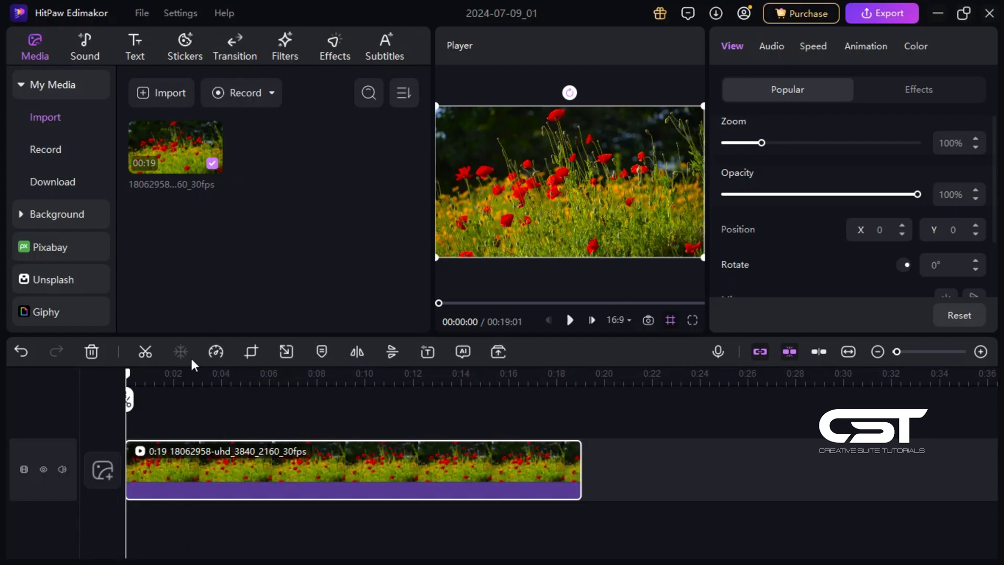
mouse_move(215, 352)
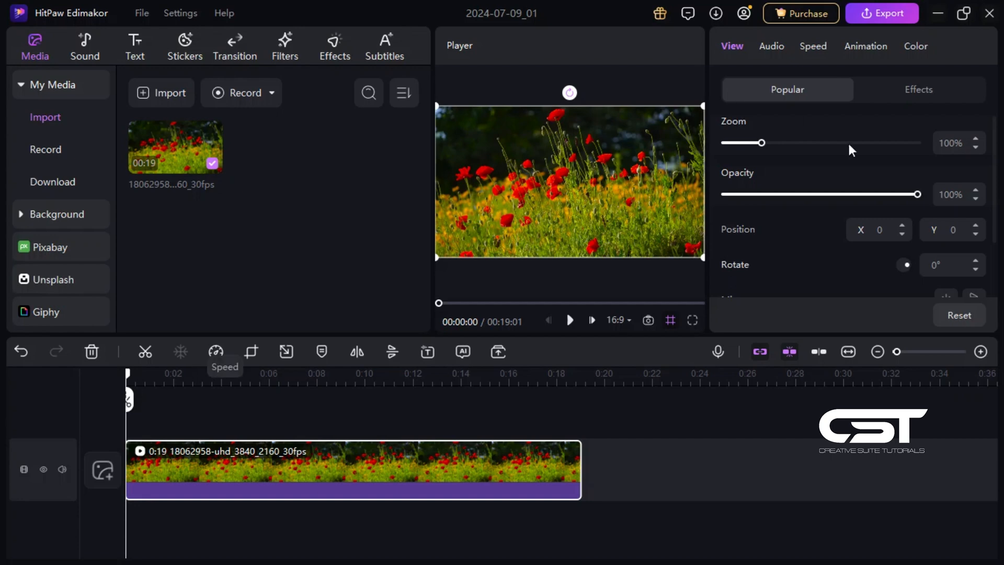
mouse_move(876, 52)
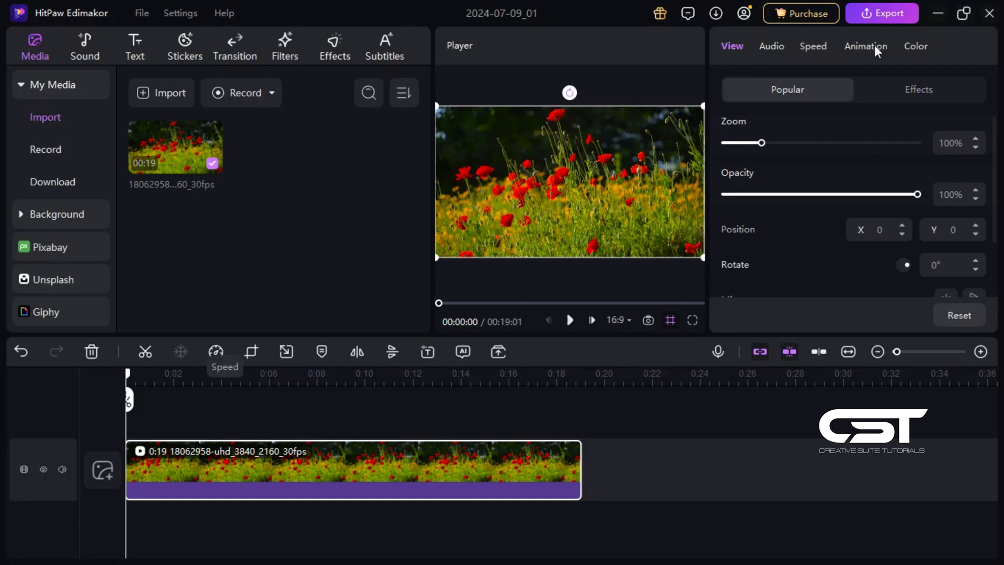
mouse_move(816, 147)
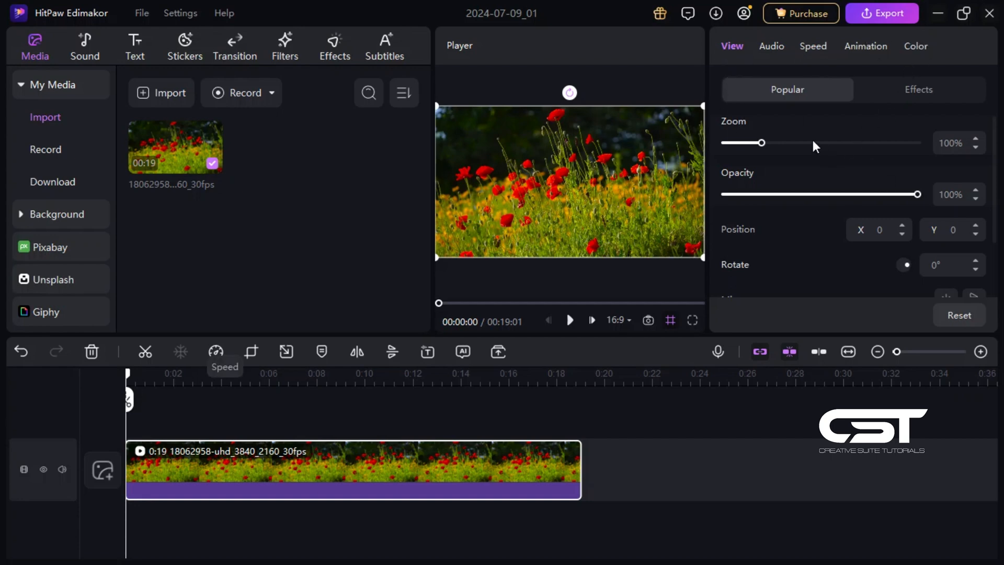
scroll("down", 3)
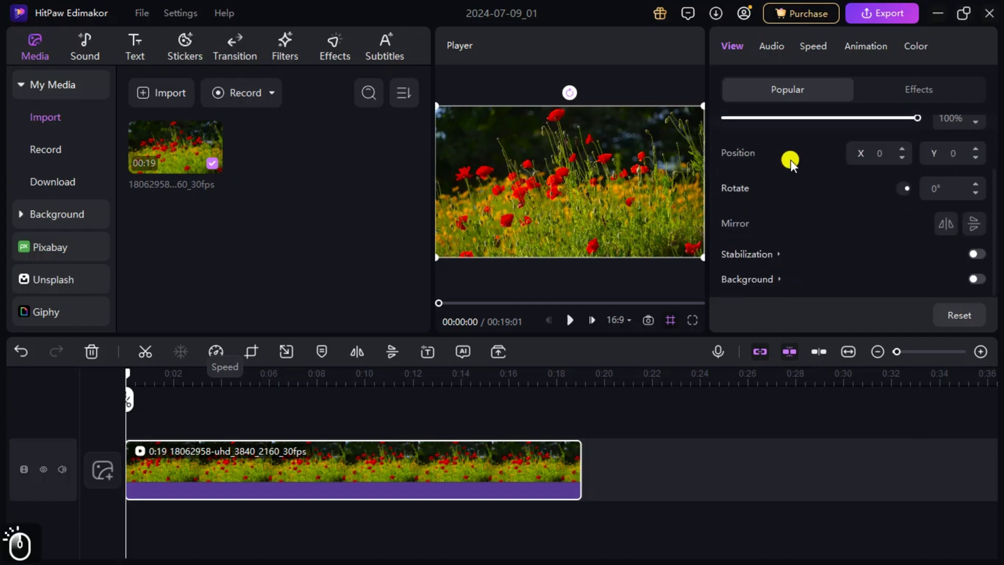
left_click(919, 89)
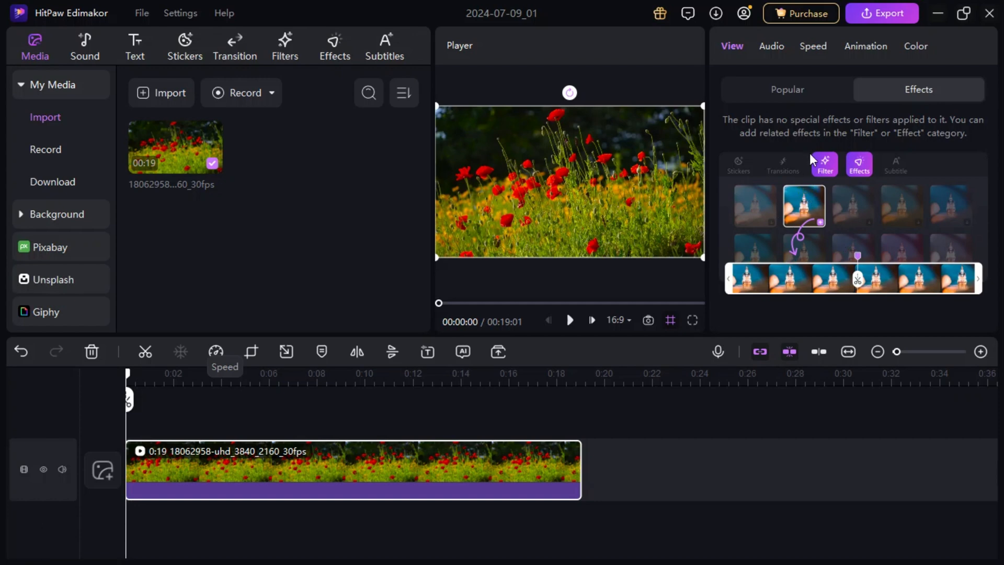
left_click(771, 47)
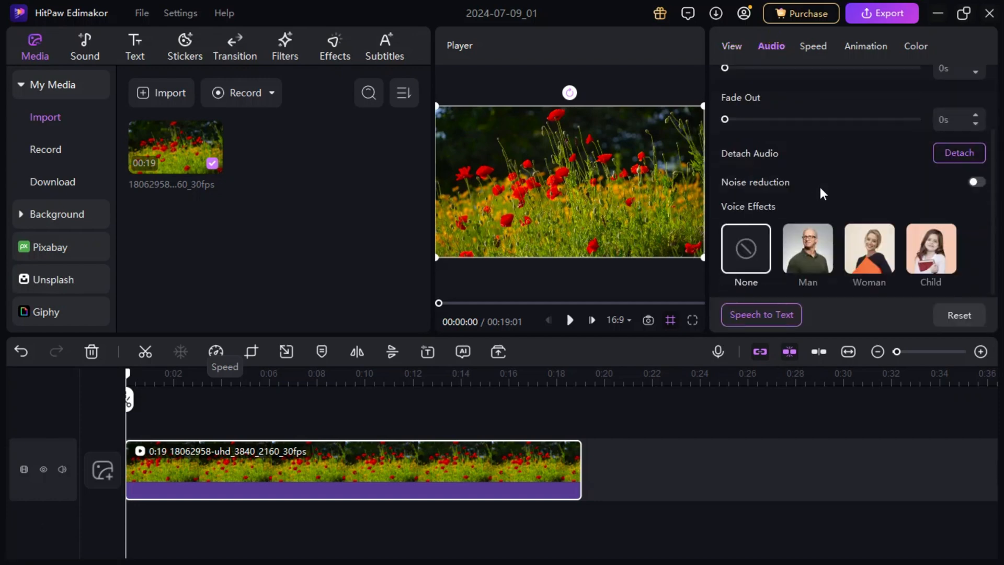
left_click(813, 46)
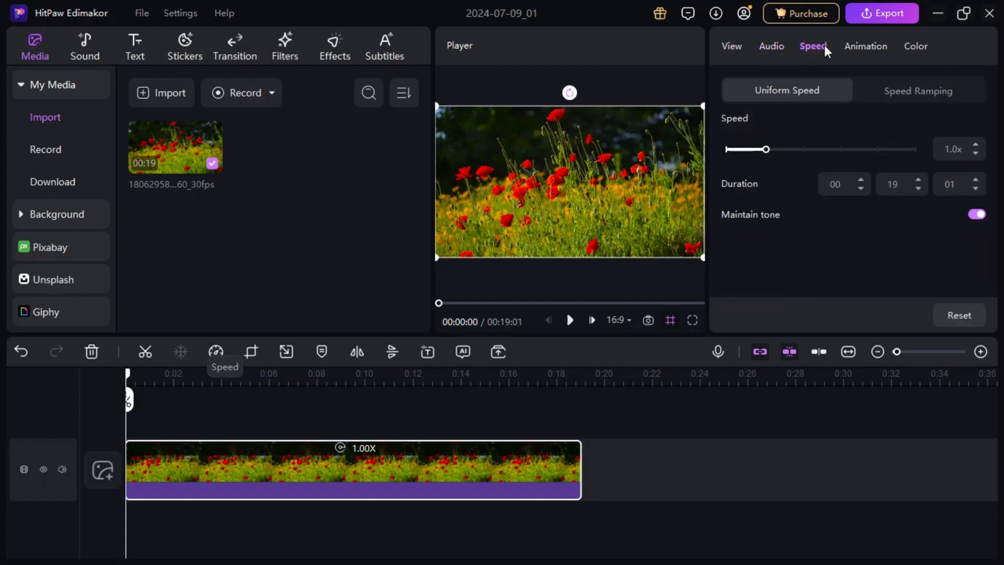
left_click(865, 46)
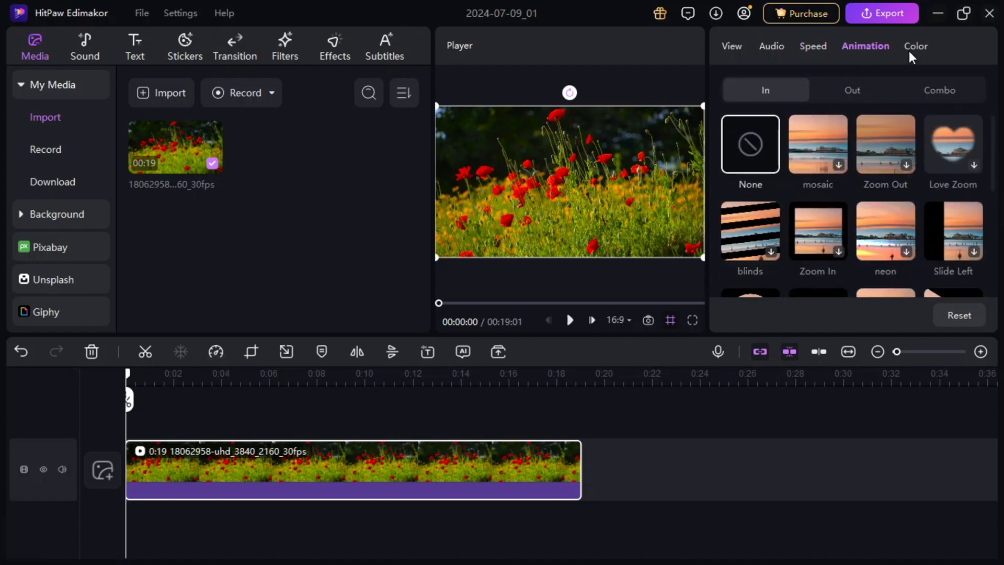
left_click(916, 46)
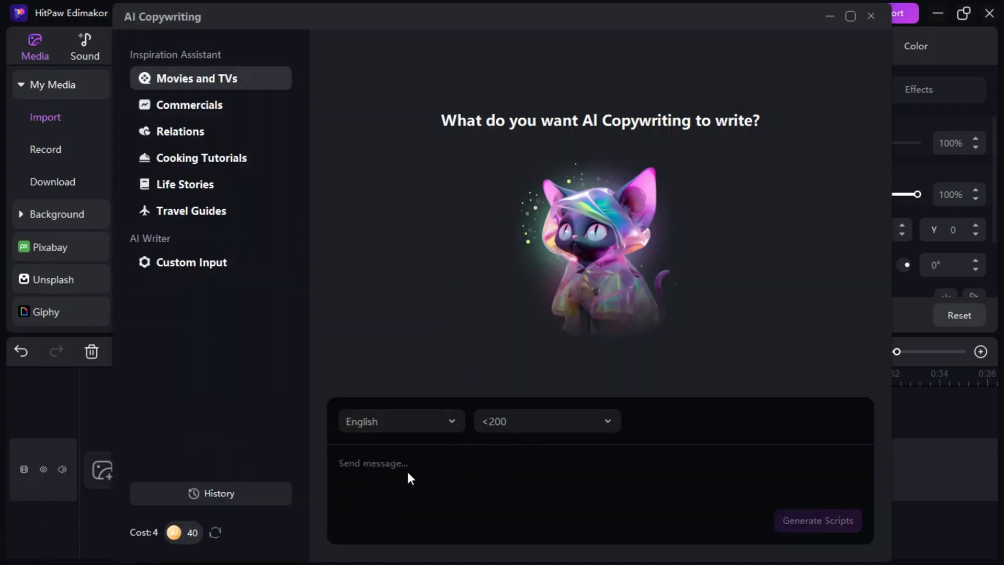
mouse_move(331, 492)
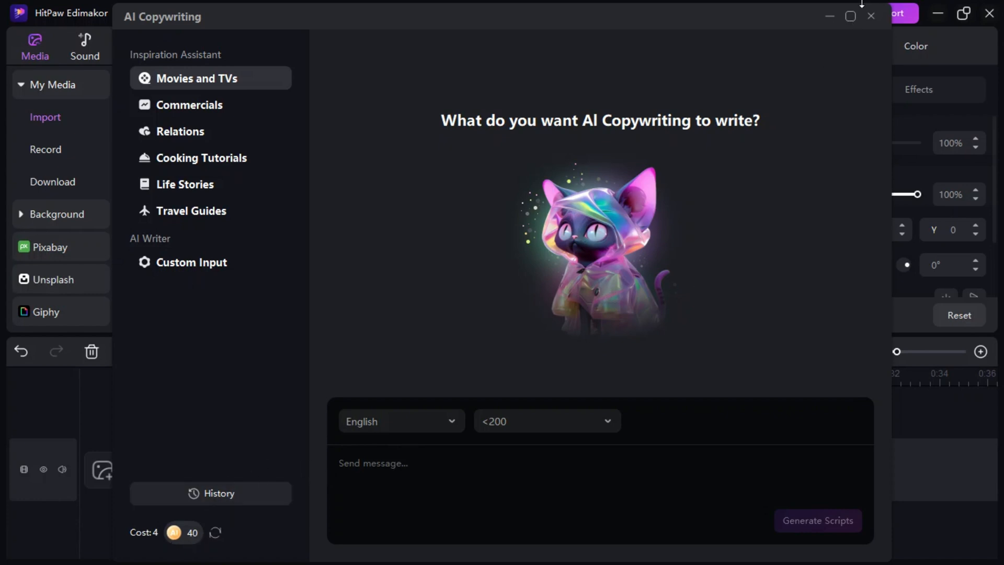
Close AI Copywriting and scroll the Text library to the Education templates
left_click(869, 15)
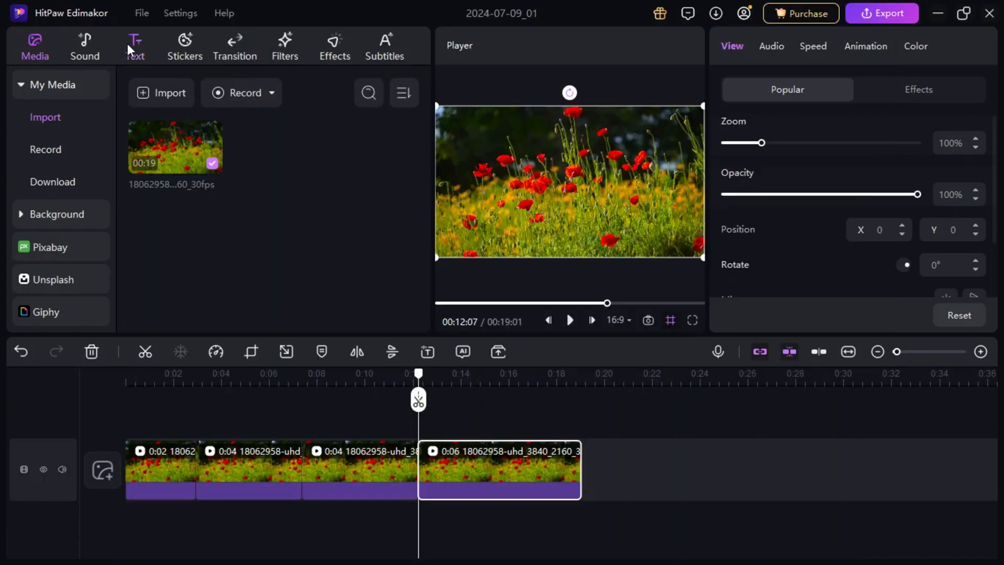
left_click(135, 45)
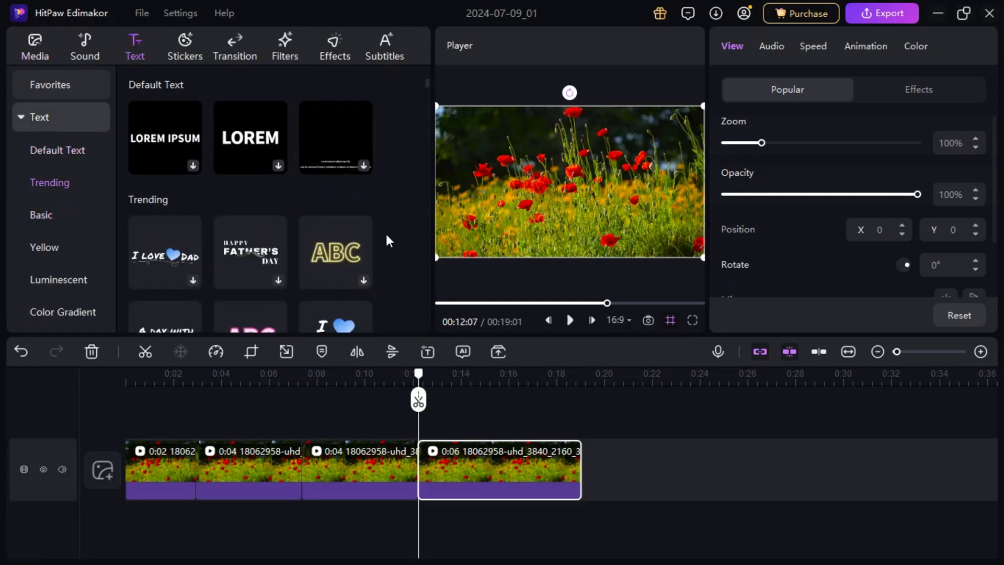
scroll("down", 3)
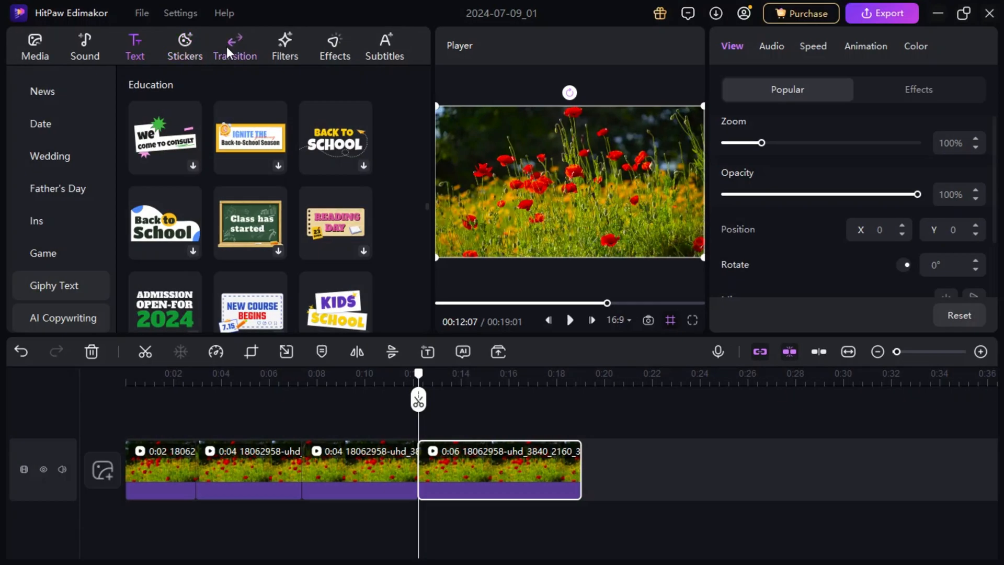
Scroll through the transition presets, then show the Effects library's Trending presets
left_click(235, 46)
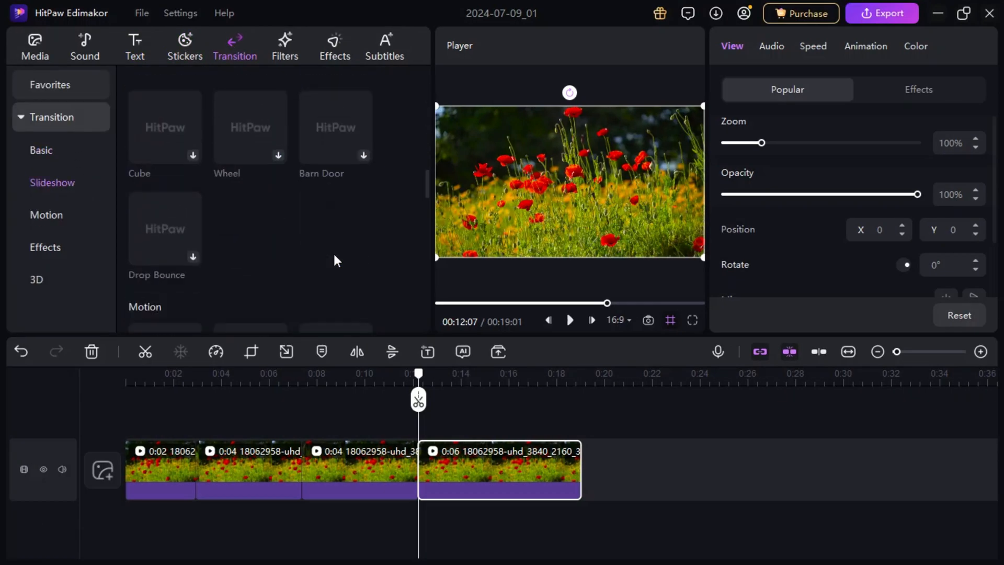
scroll("down", 3)
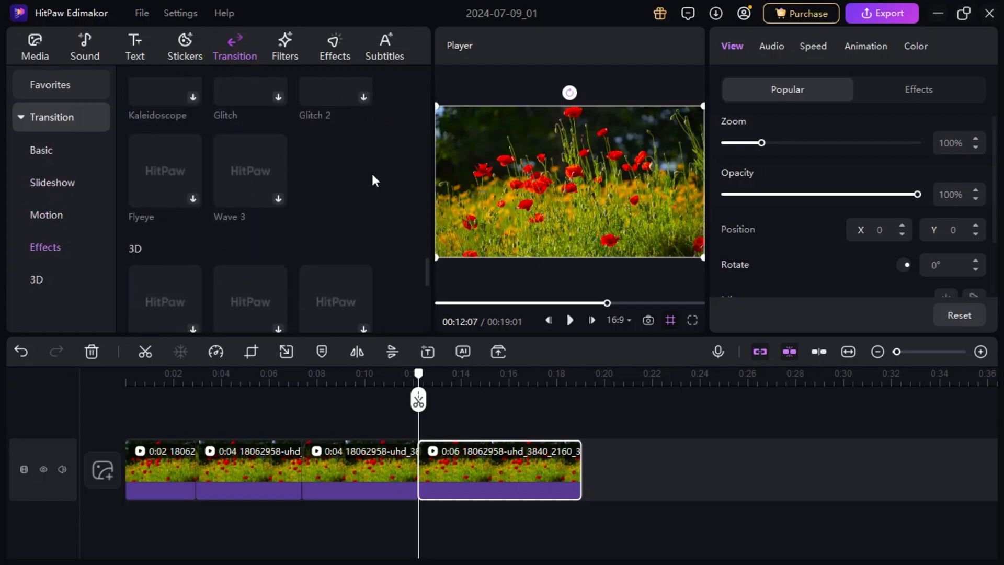
left_click(334, 46)
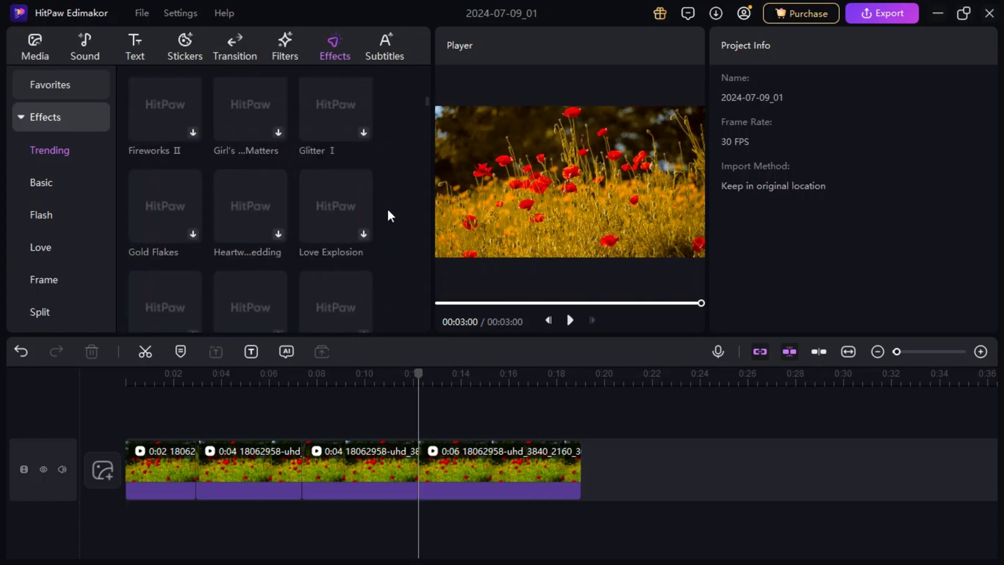
Show the Auto Subtitles panel for the main timeline, translation left at None
left_click(385, 47)
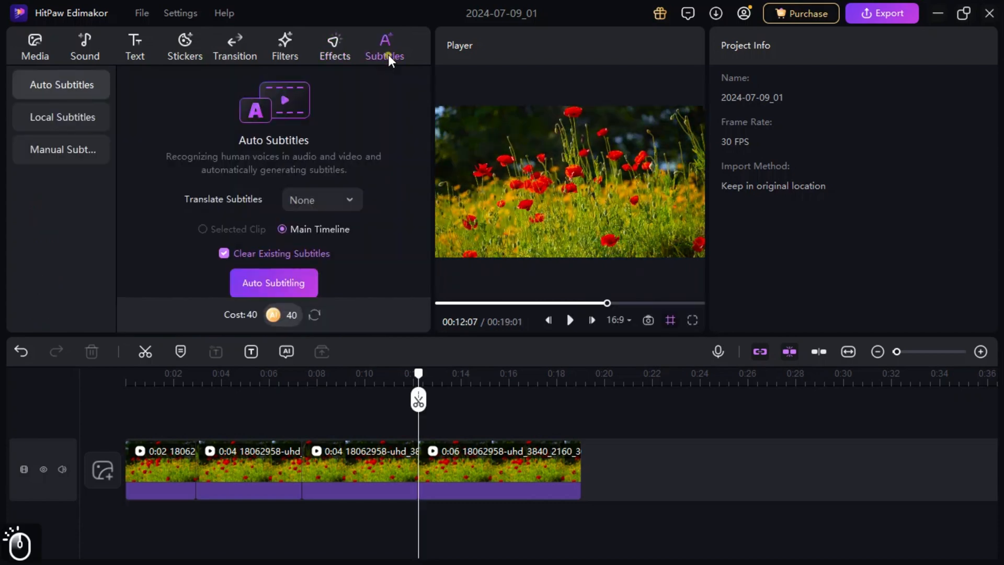
mouse_move(299, 206)
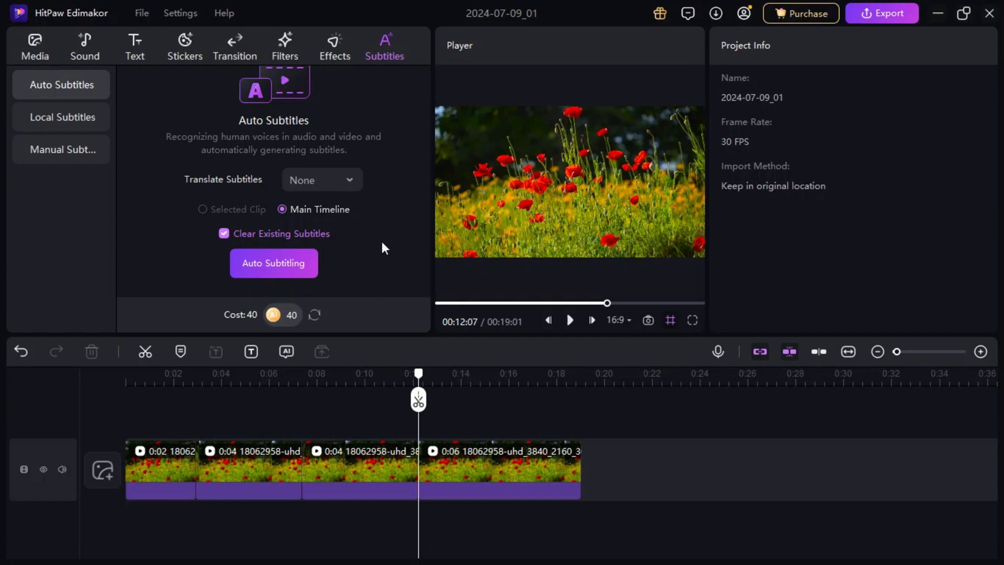
mouse_move(148, 72)
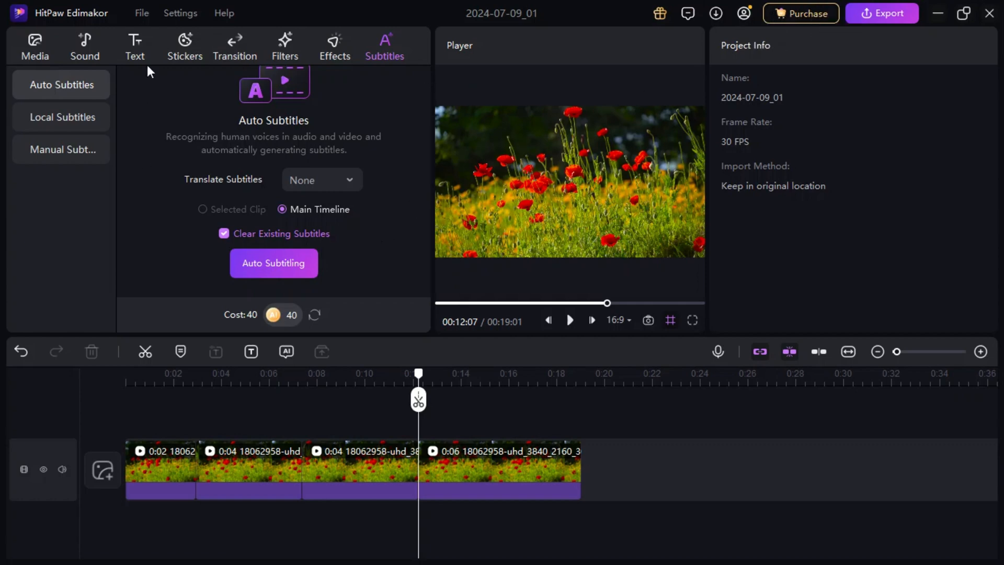
Browse the Slideshow transition presets like Zoom, Shutter 2 and Split Horizontal
left_click(35, 42)
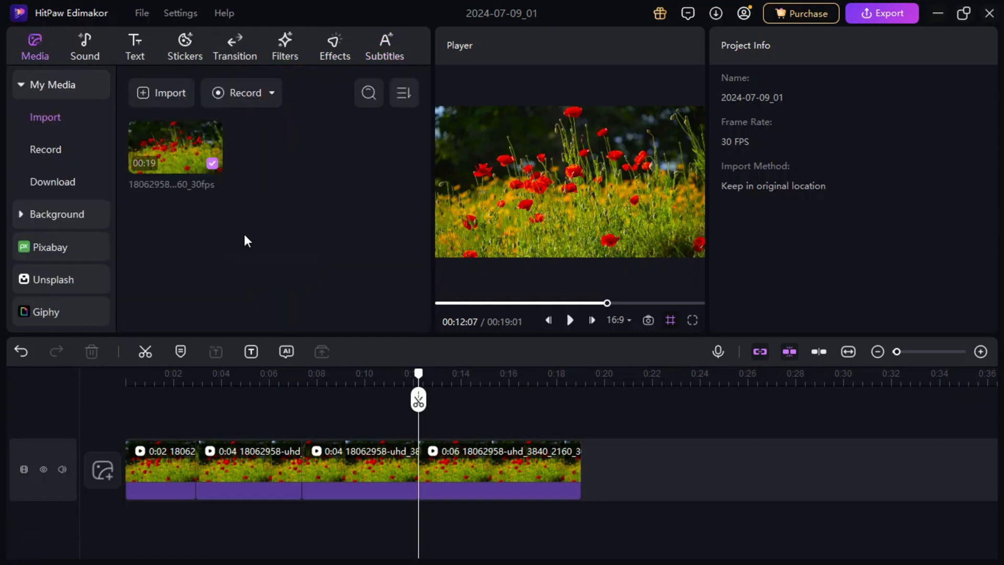
left_click(235, 46)
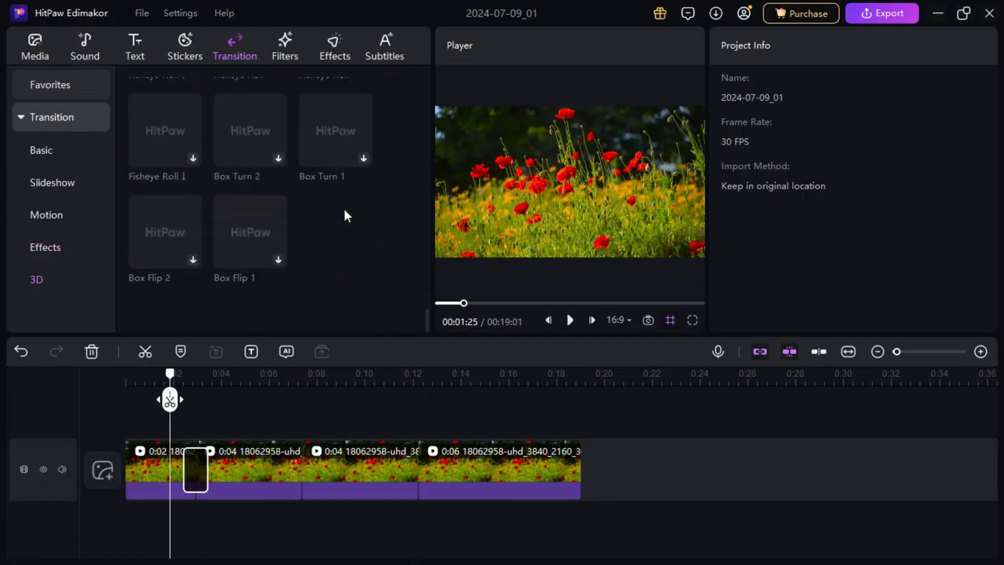
left_click(53, 182)
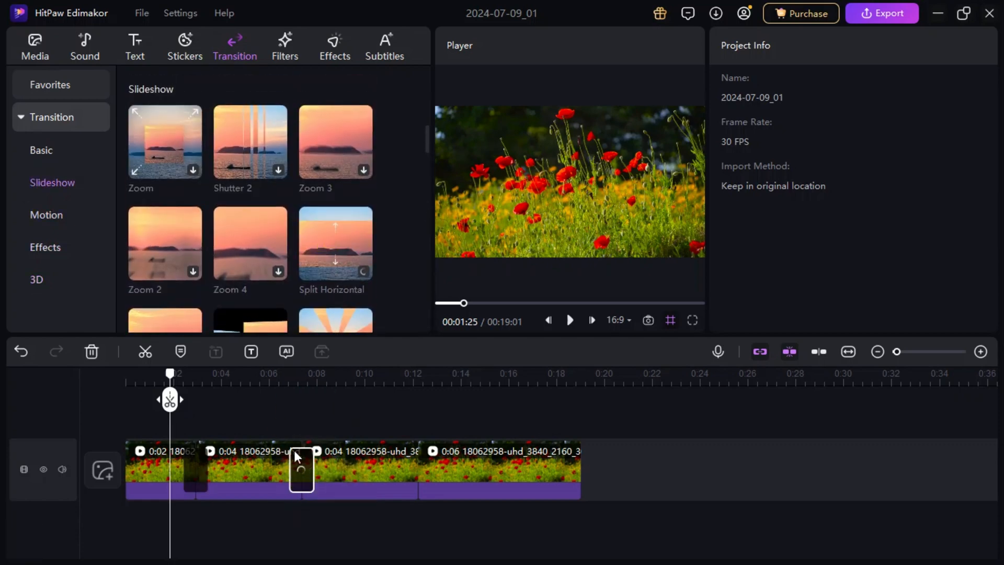